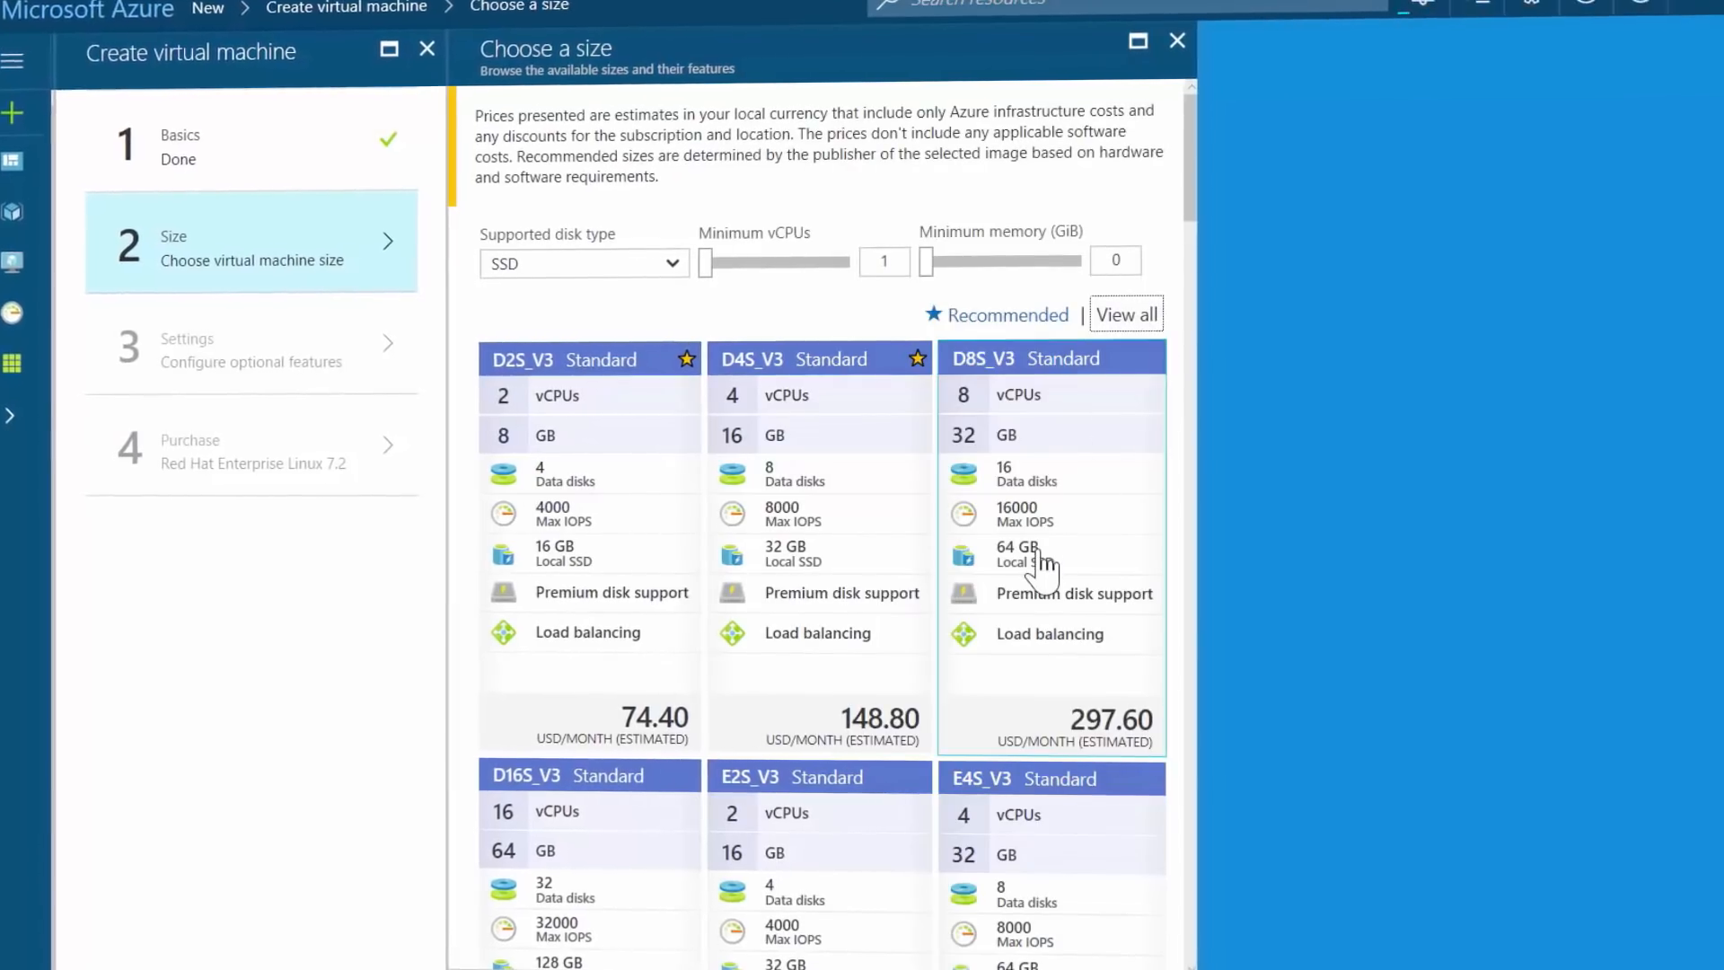
- Browse the recommended VM size cards with their monthly price estimates
scroll(down, 3)
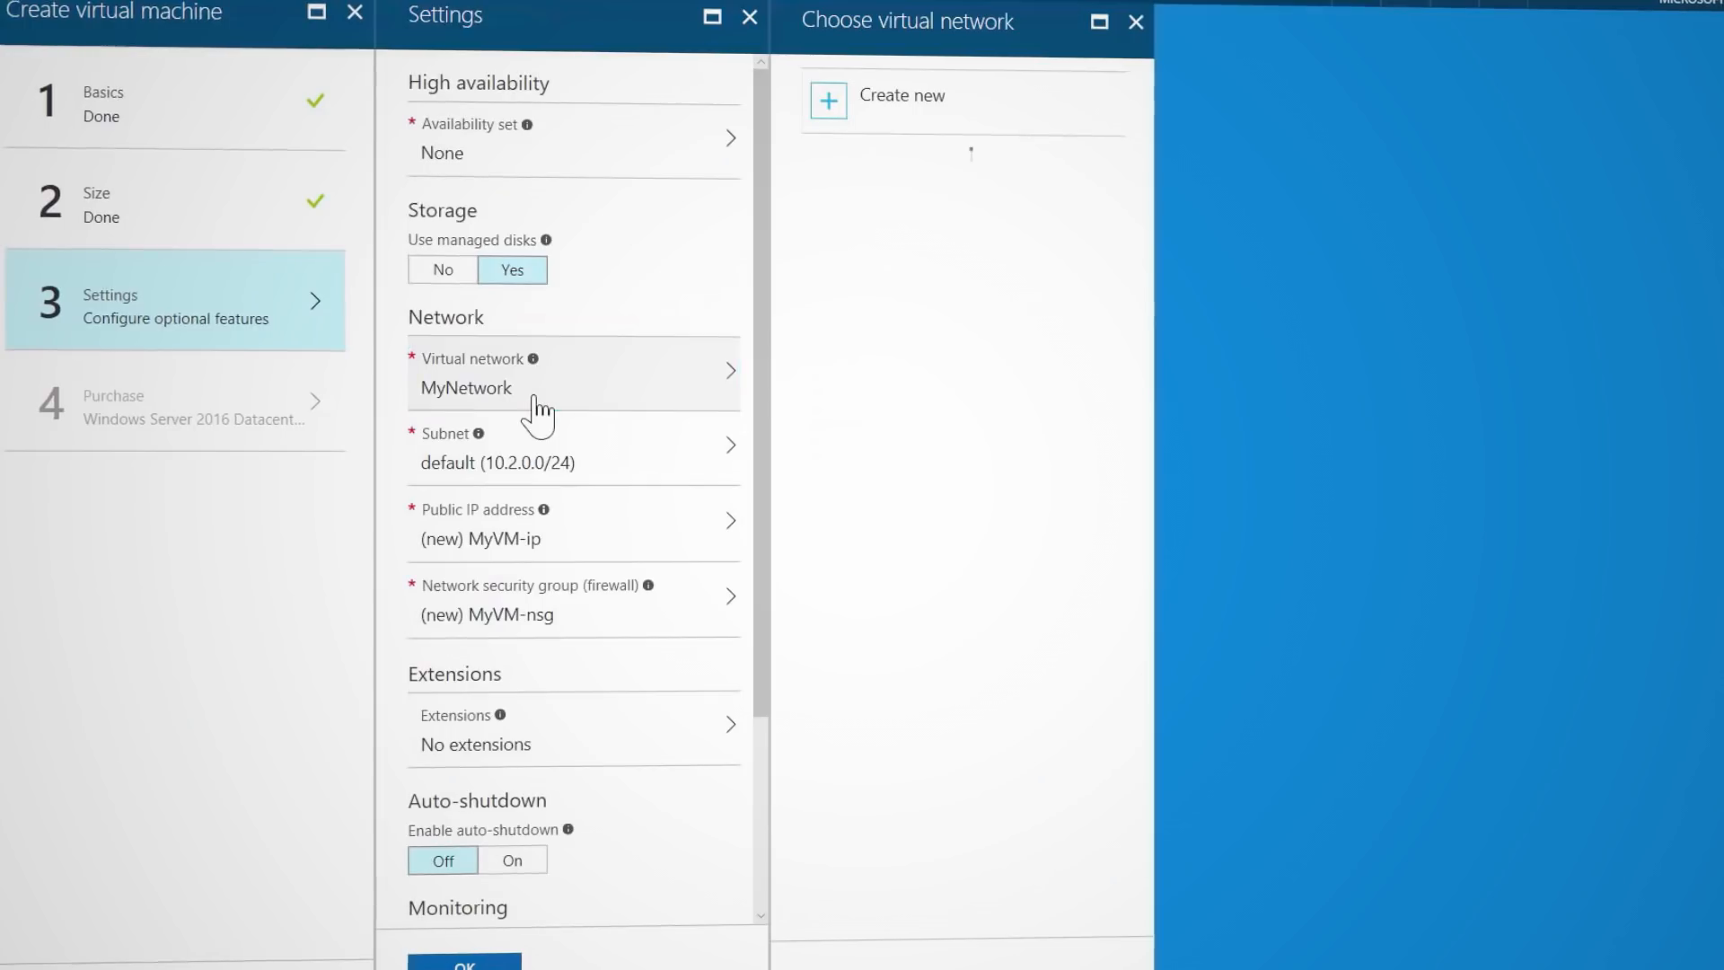
- Choose MyNetwork as the virtual network for the new VM
click(572, 374)
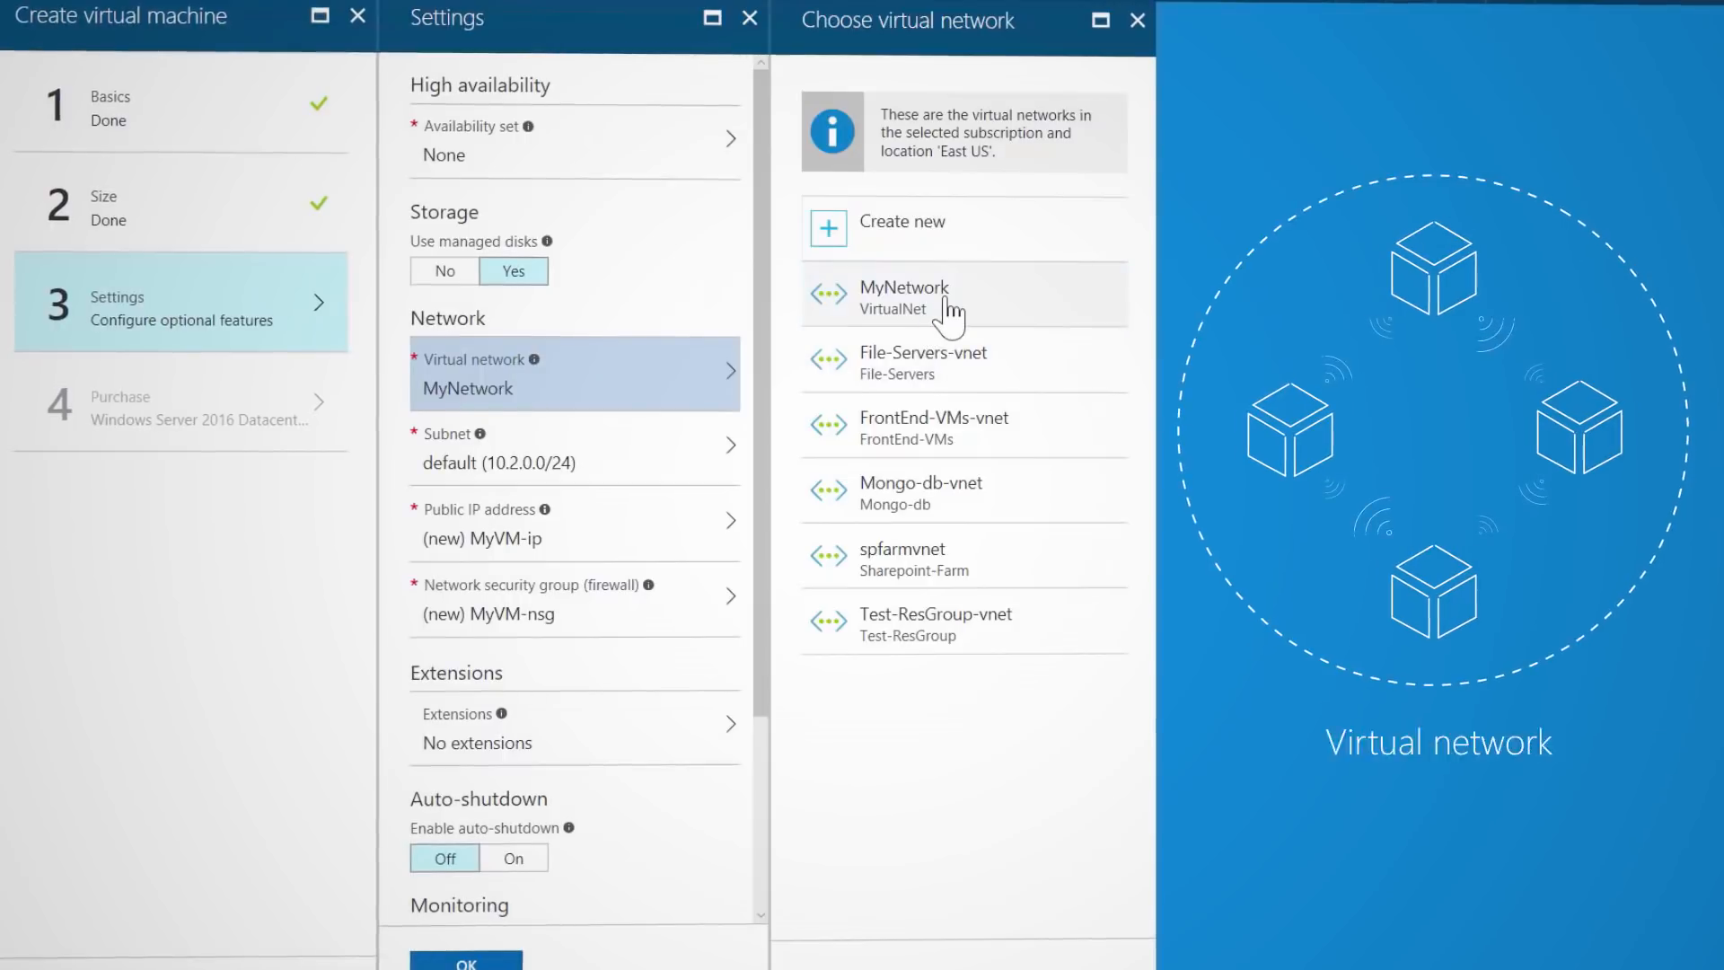
click(963, 293)
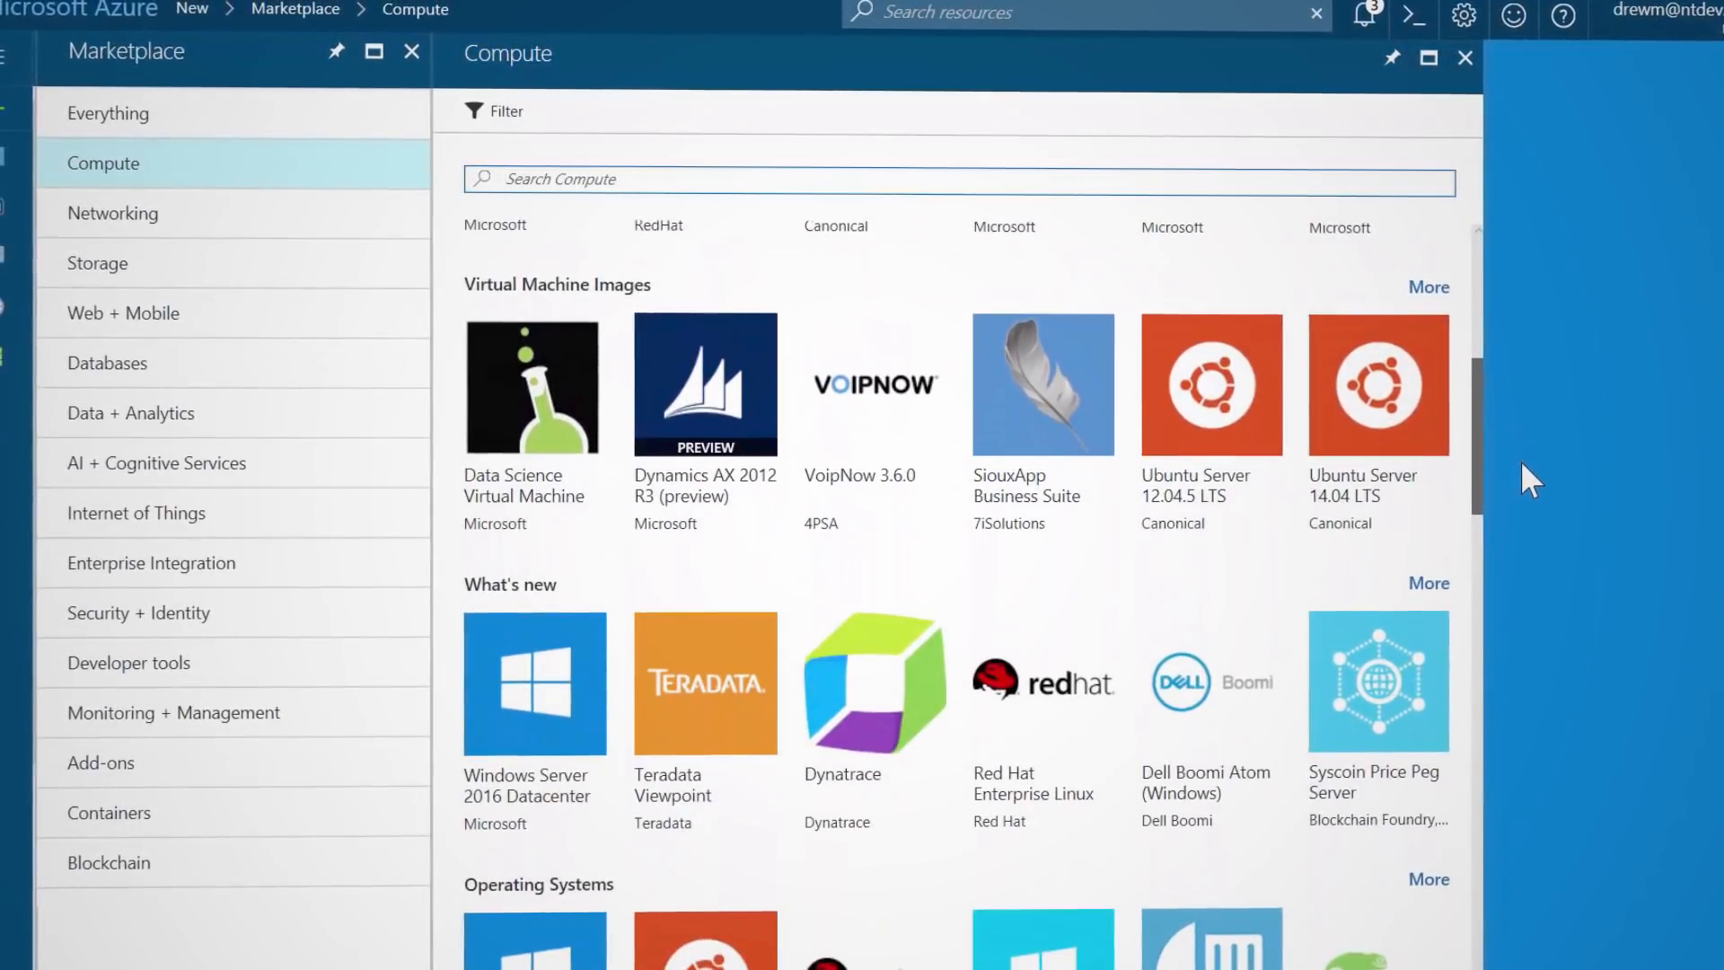
- Browse the Compute marketplace images and search it for Jenkins offerings
scroll(down, 3)
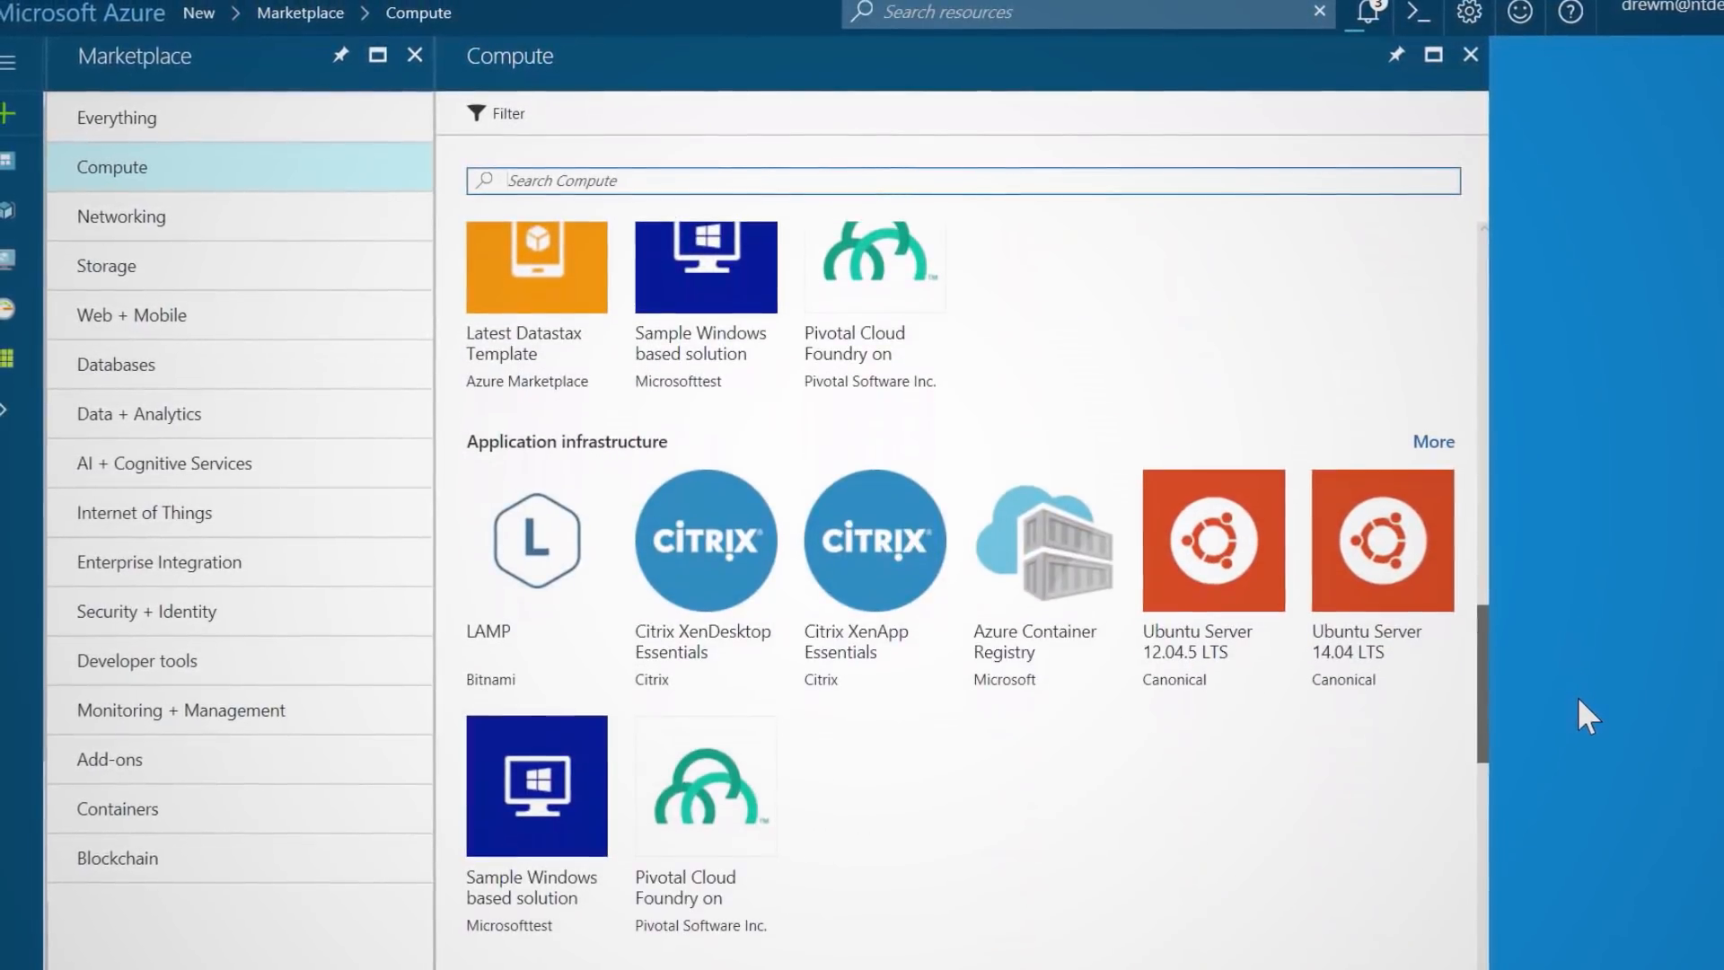
scroll(down, 3)
text(Jenkins)
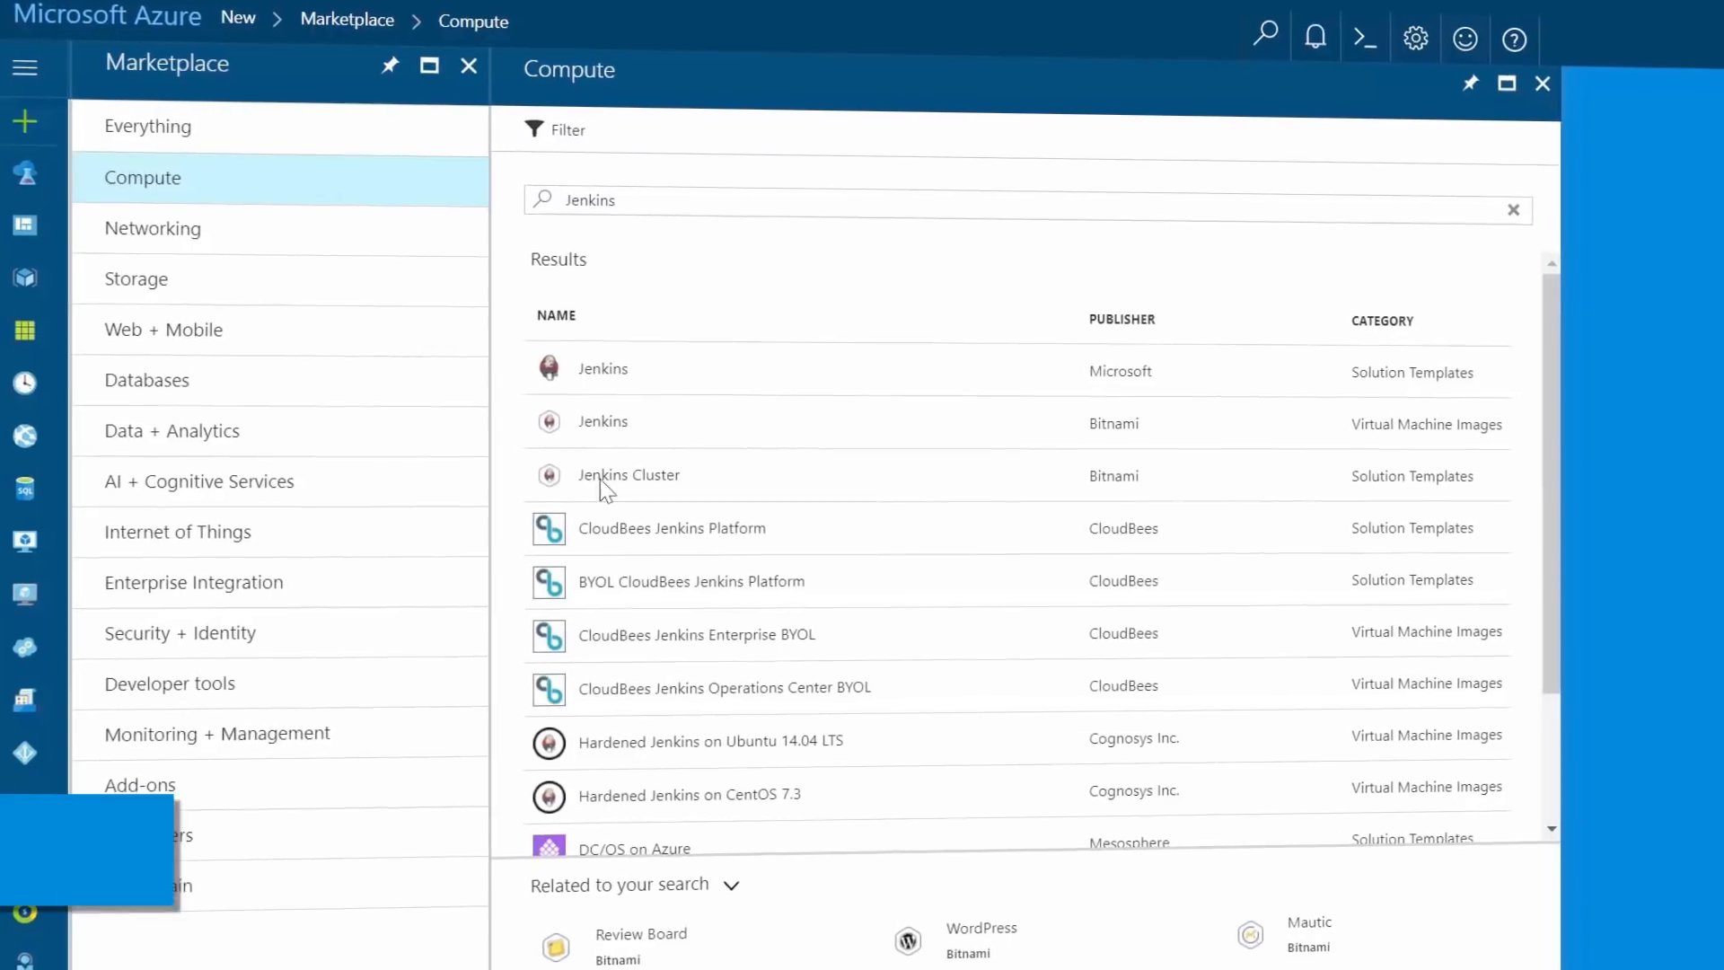
click(629, 474)
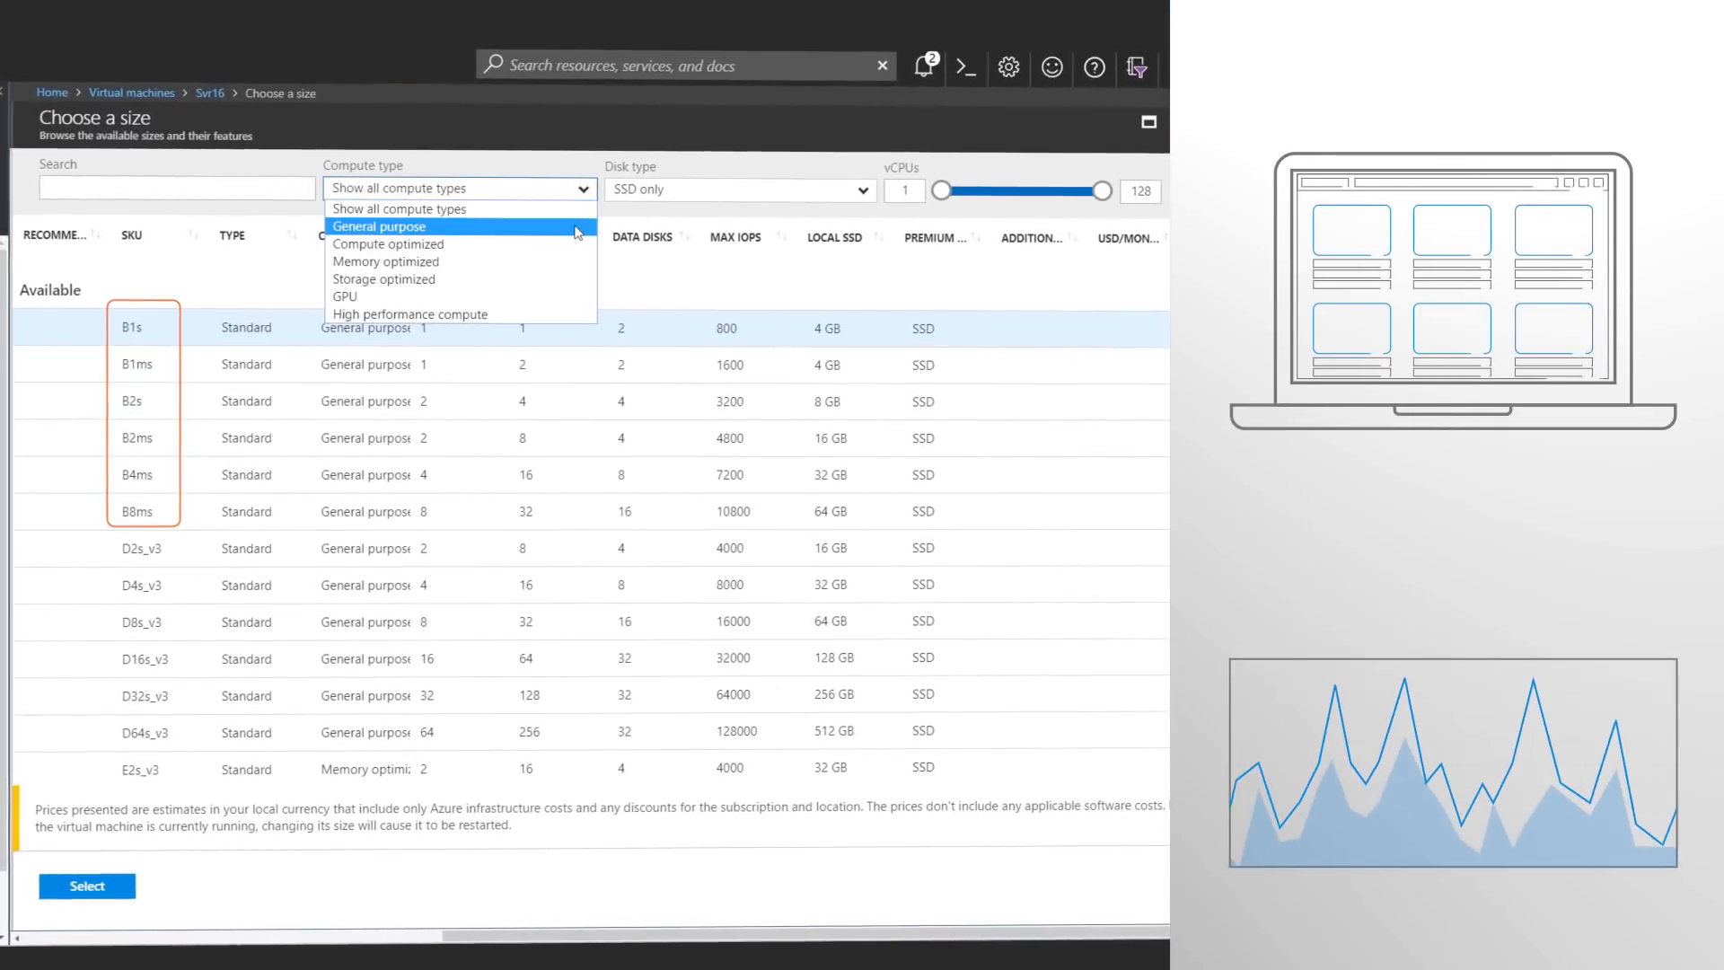
- Filter the Svr16 size list to General purpose compute, showing B-series sizes
click(379, 226)
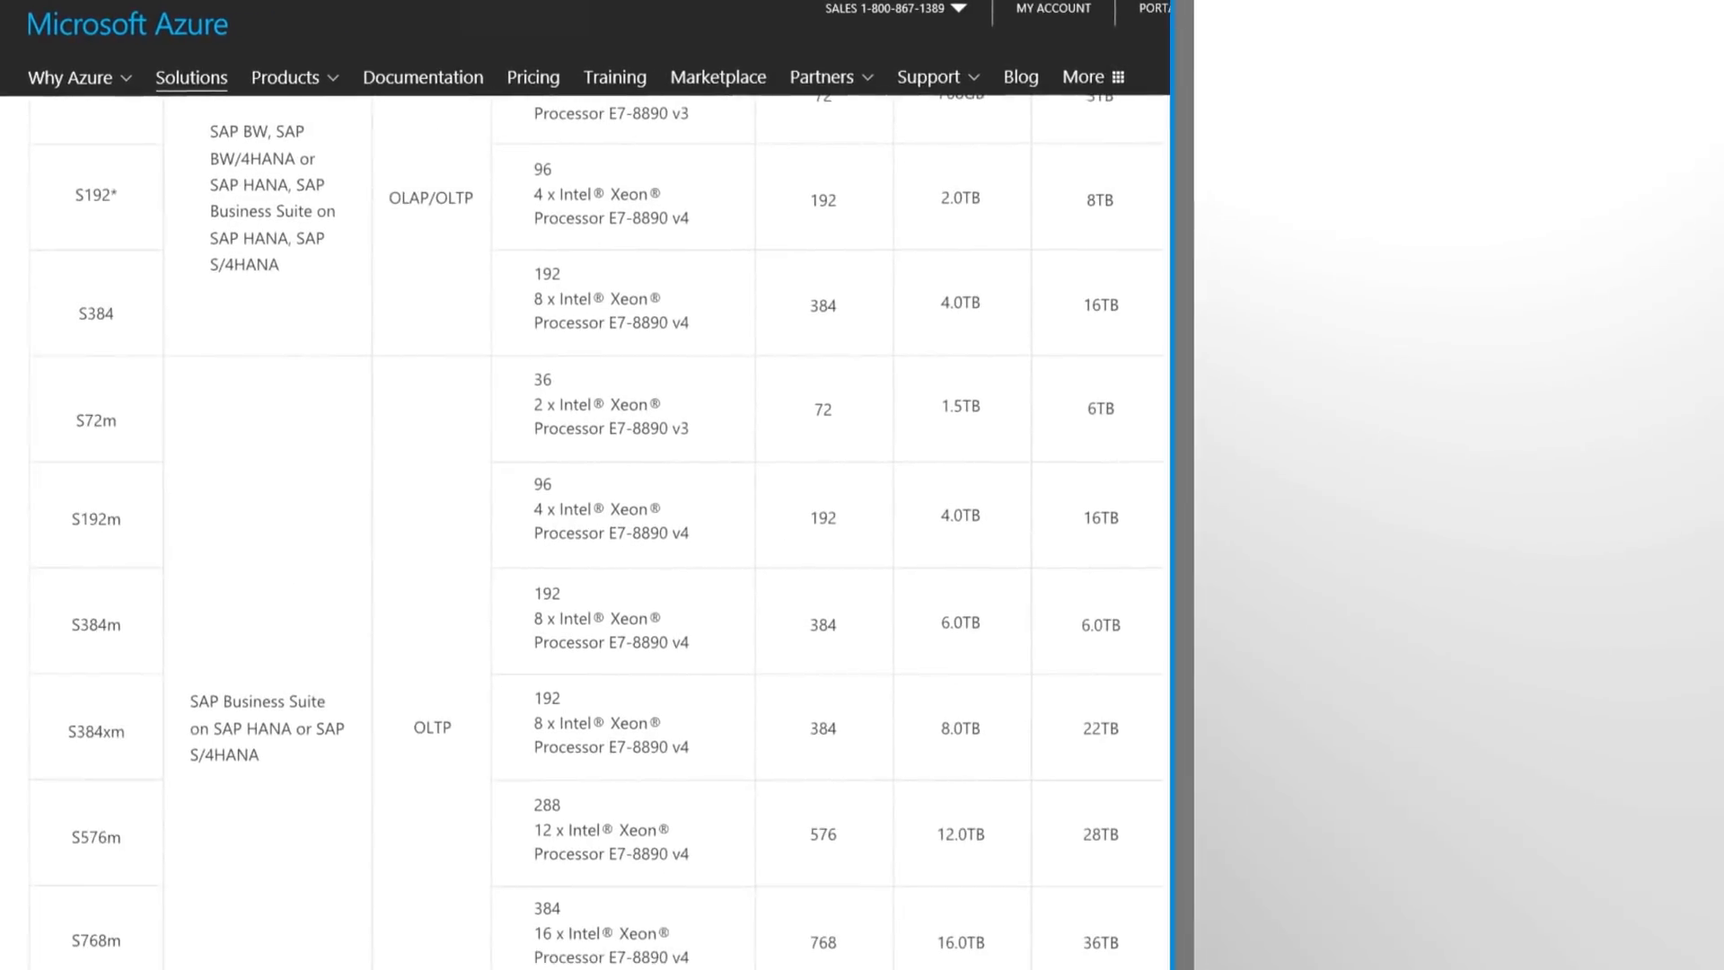
- Review the SAP HANA large instance sizes table before moving to the Cray in Azure page
scroll(down, 3)
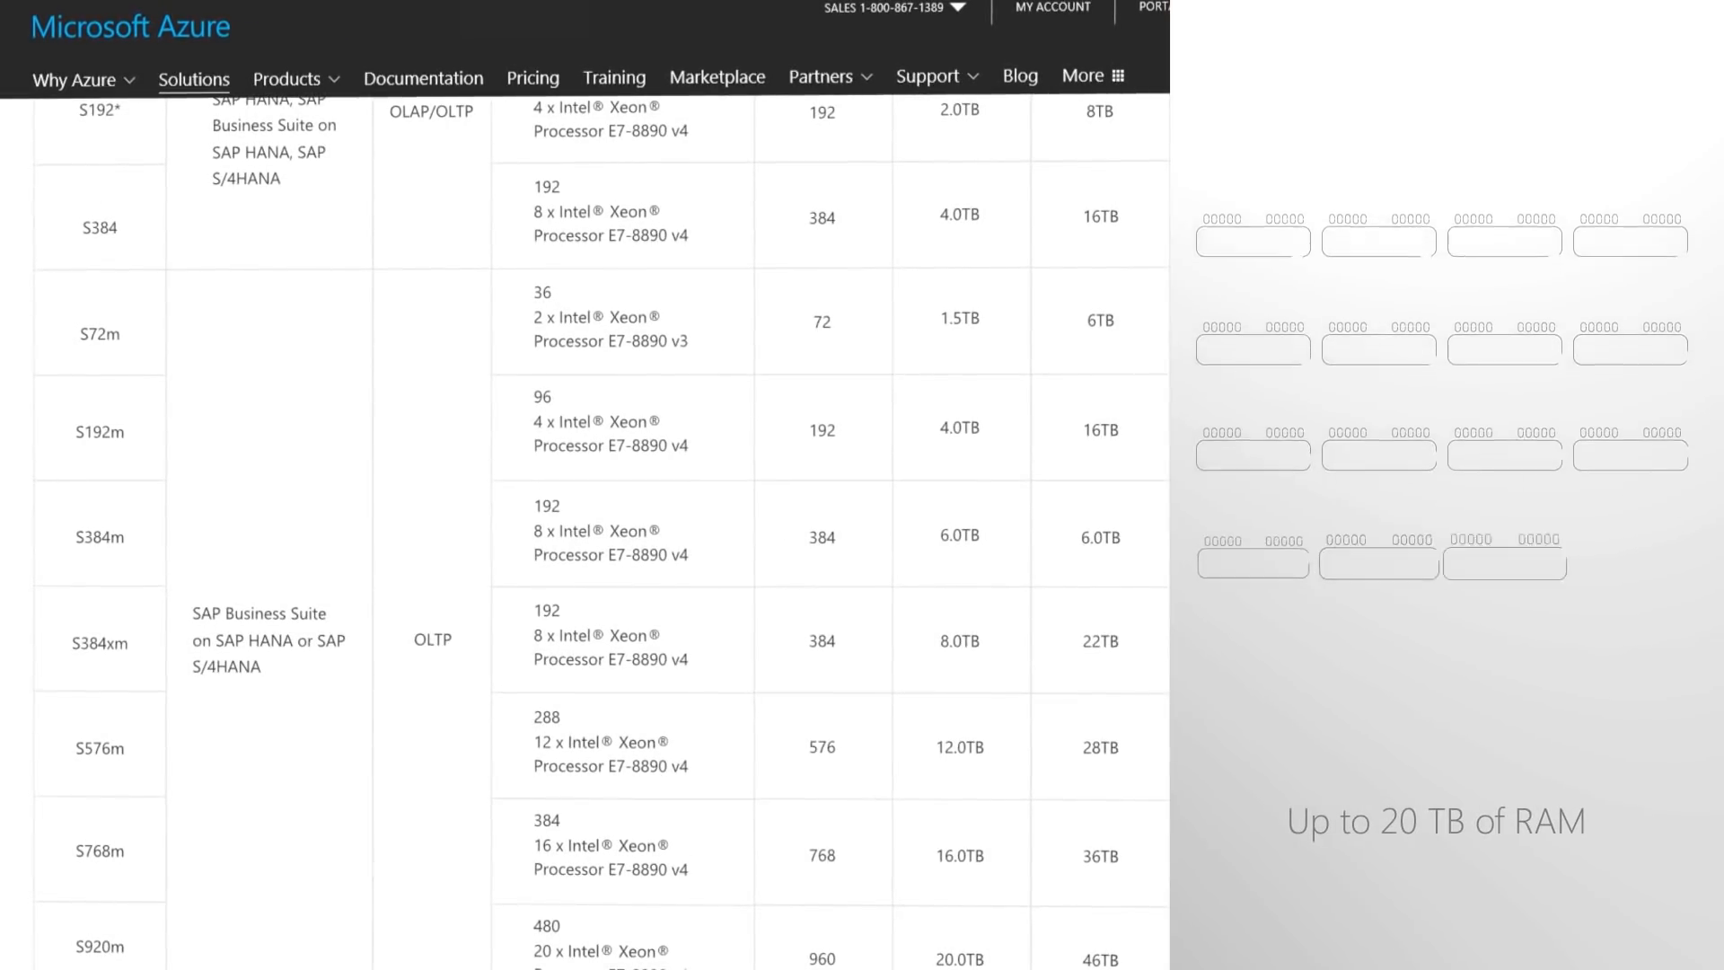
scroll(down, 3)
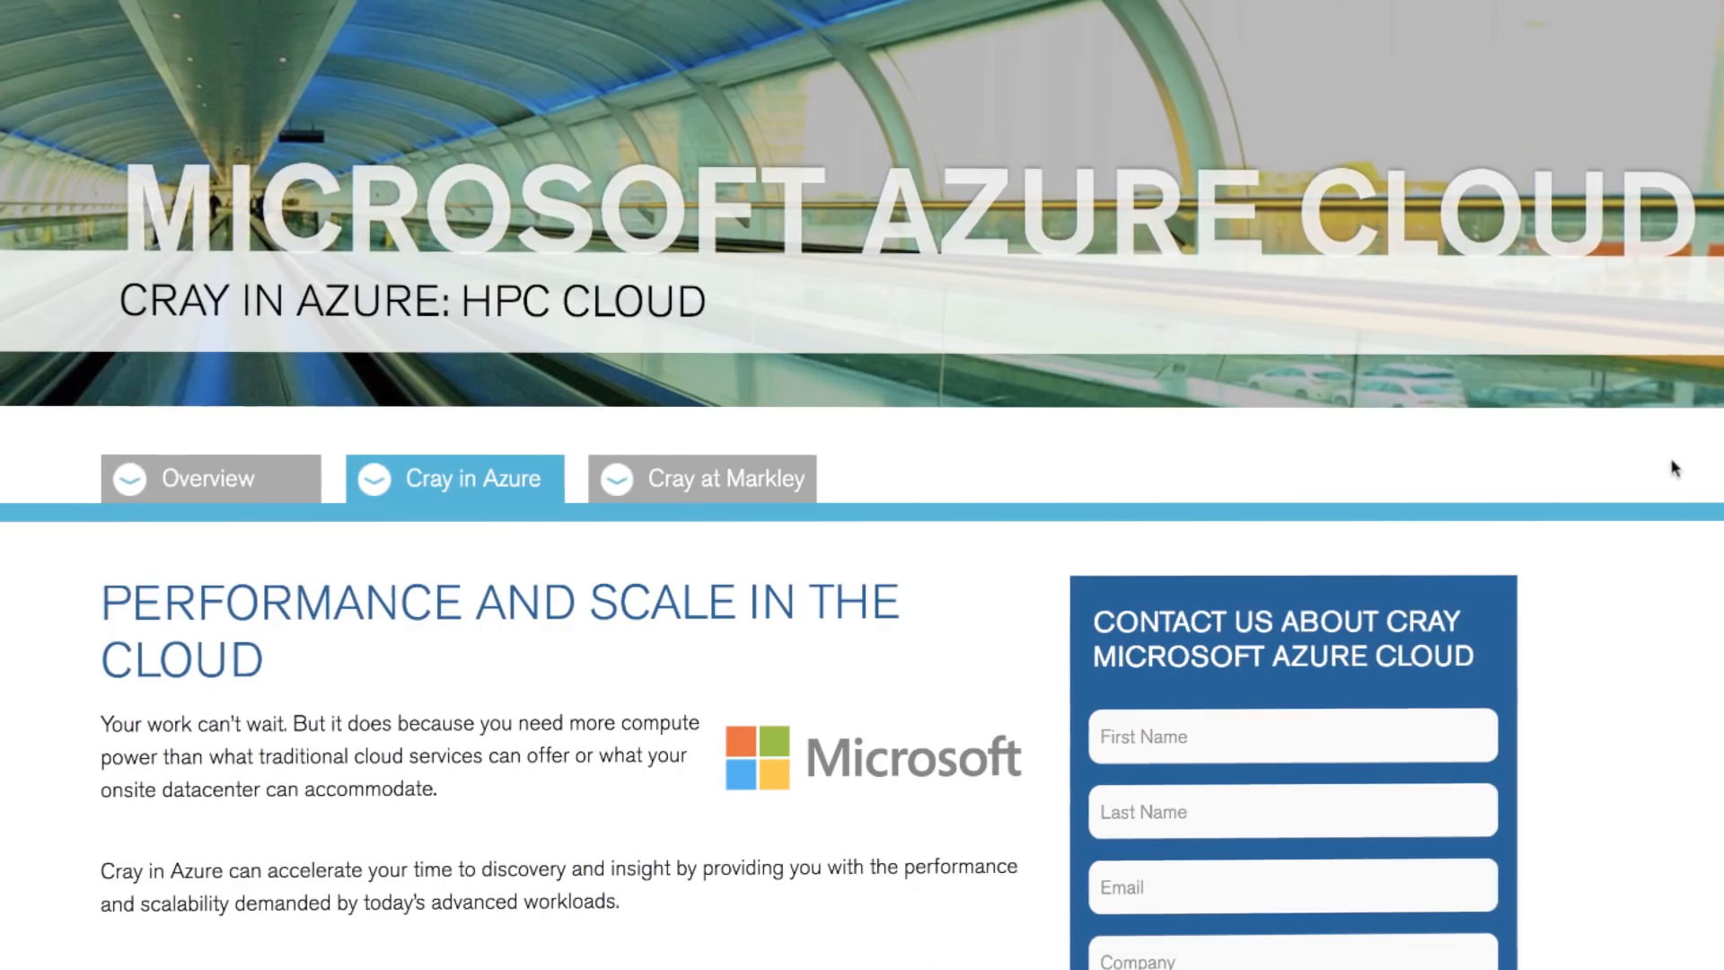
scroll(down, 3)
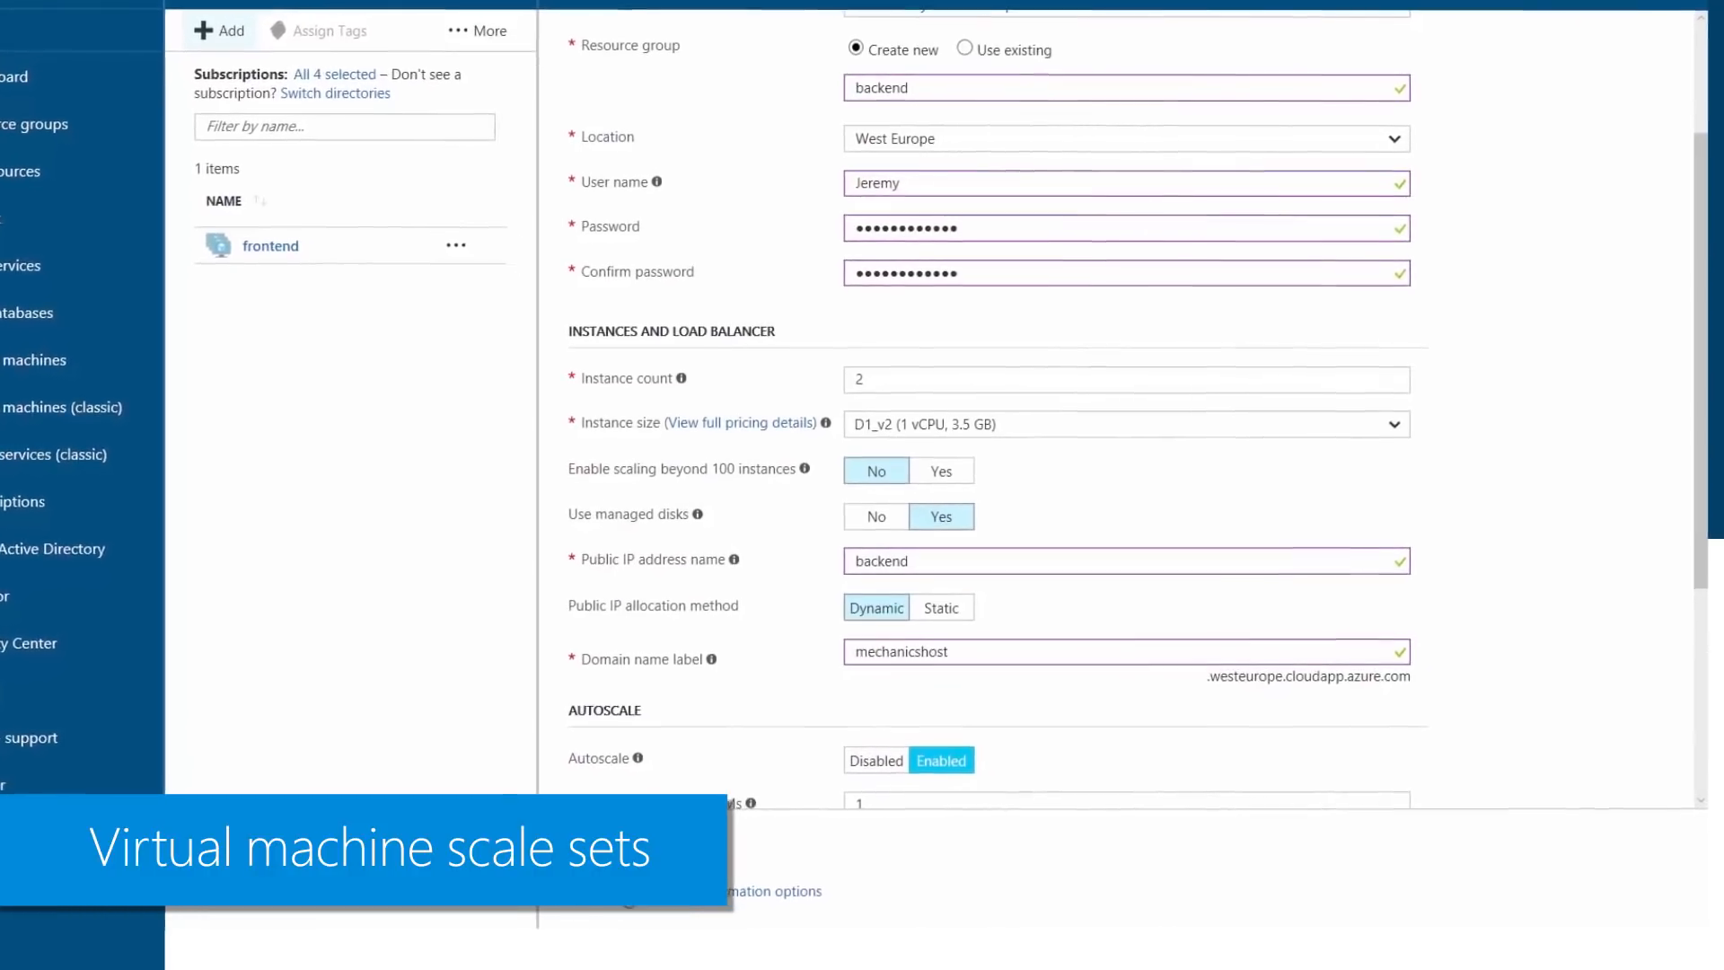
- Review the scale set form: resource group backend, West Europe, 2 instances, autoscale enabled
scroll(down, 3)
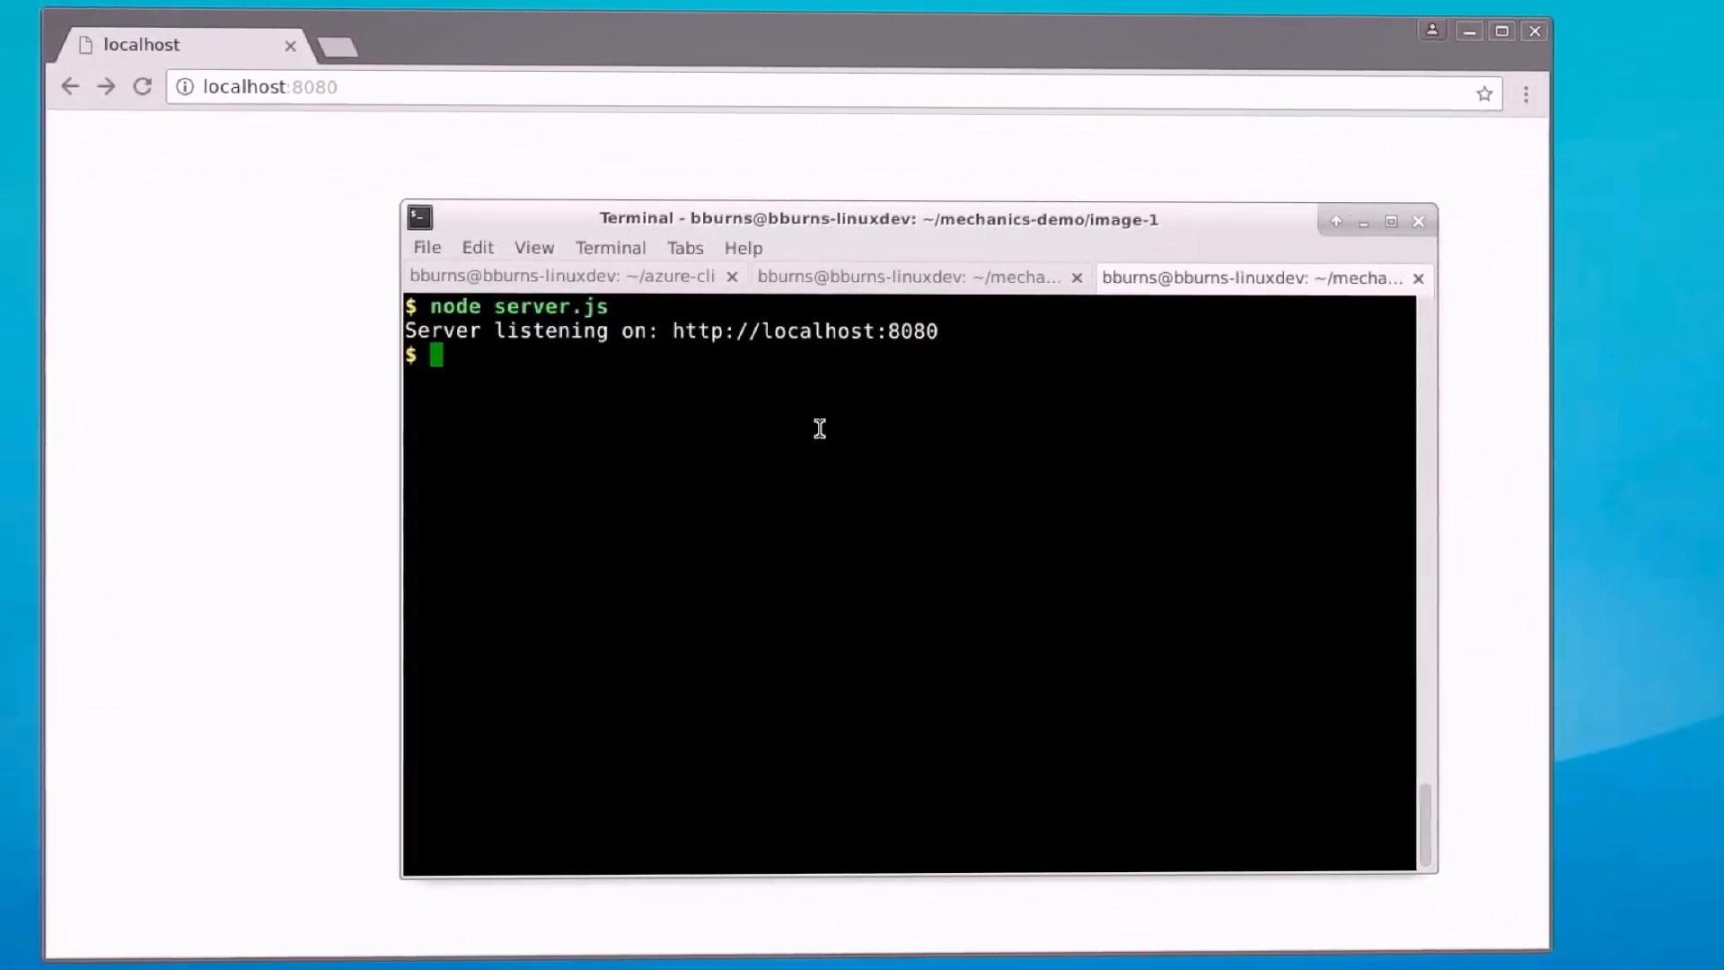
- Run 'docker build -t' in the terminal to build the container image
text(docker build -t)
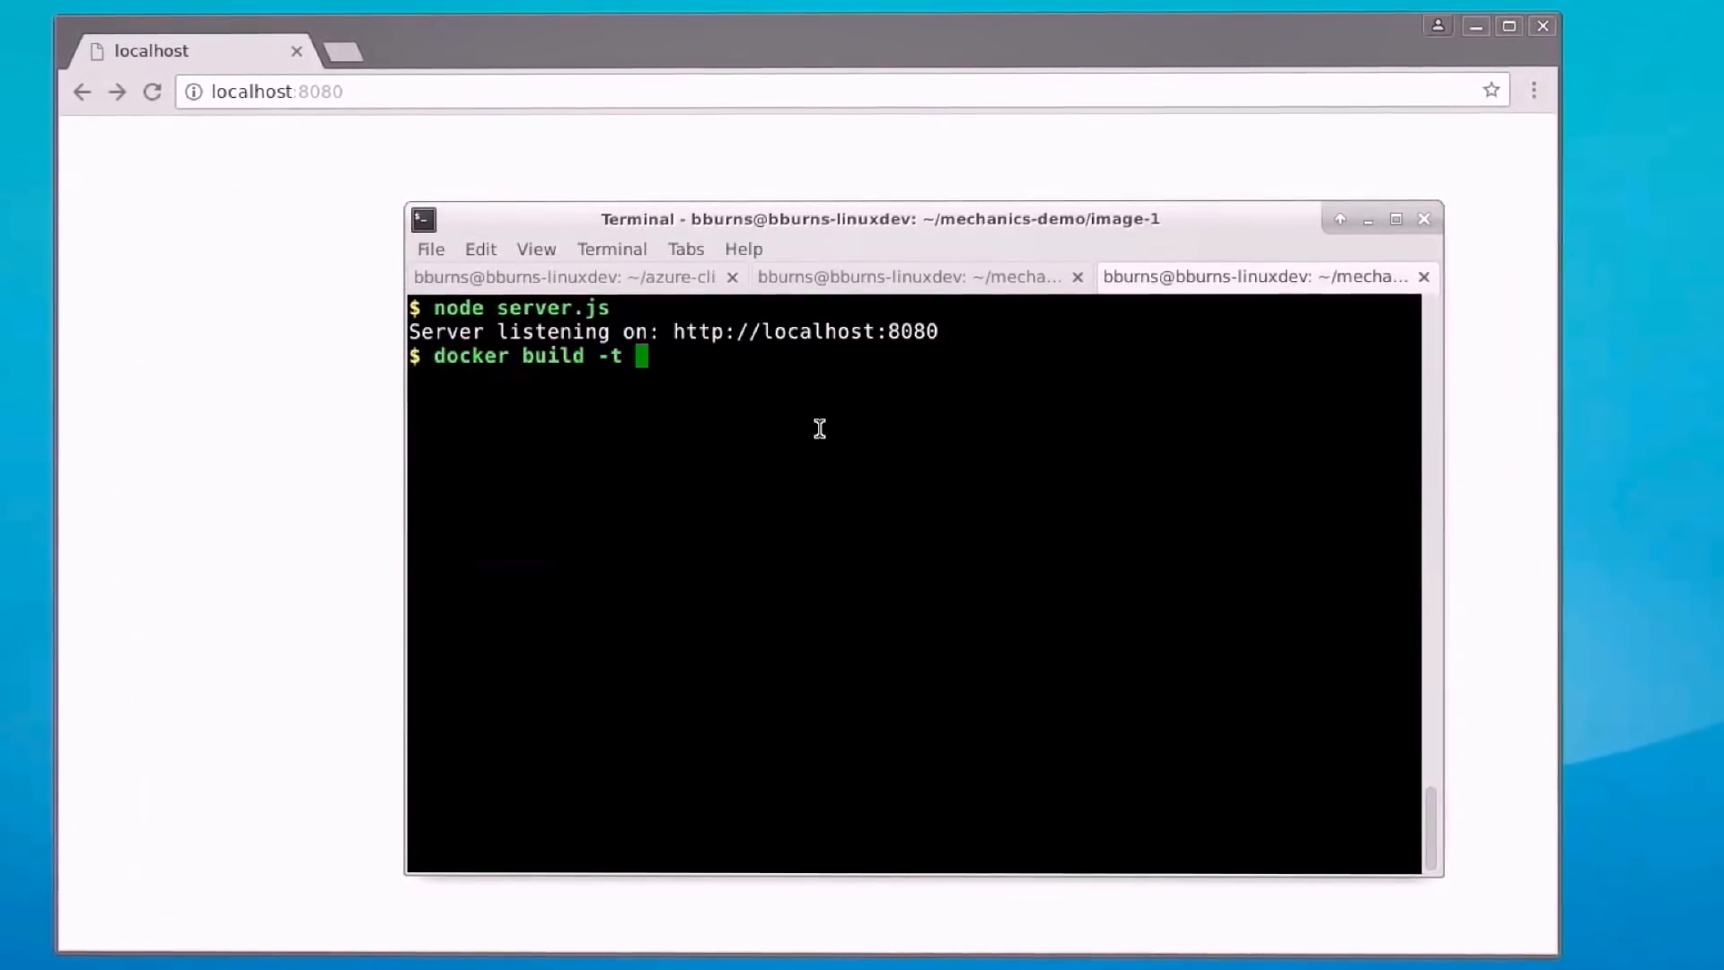
key(Return)
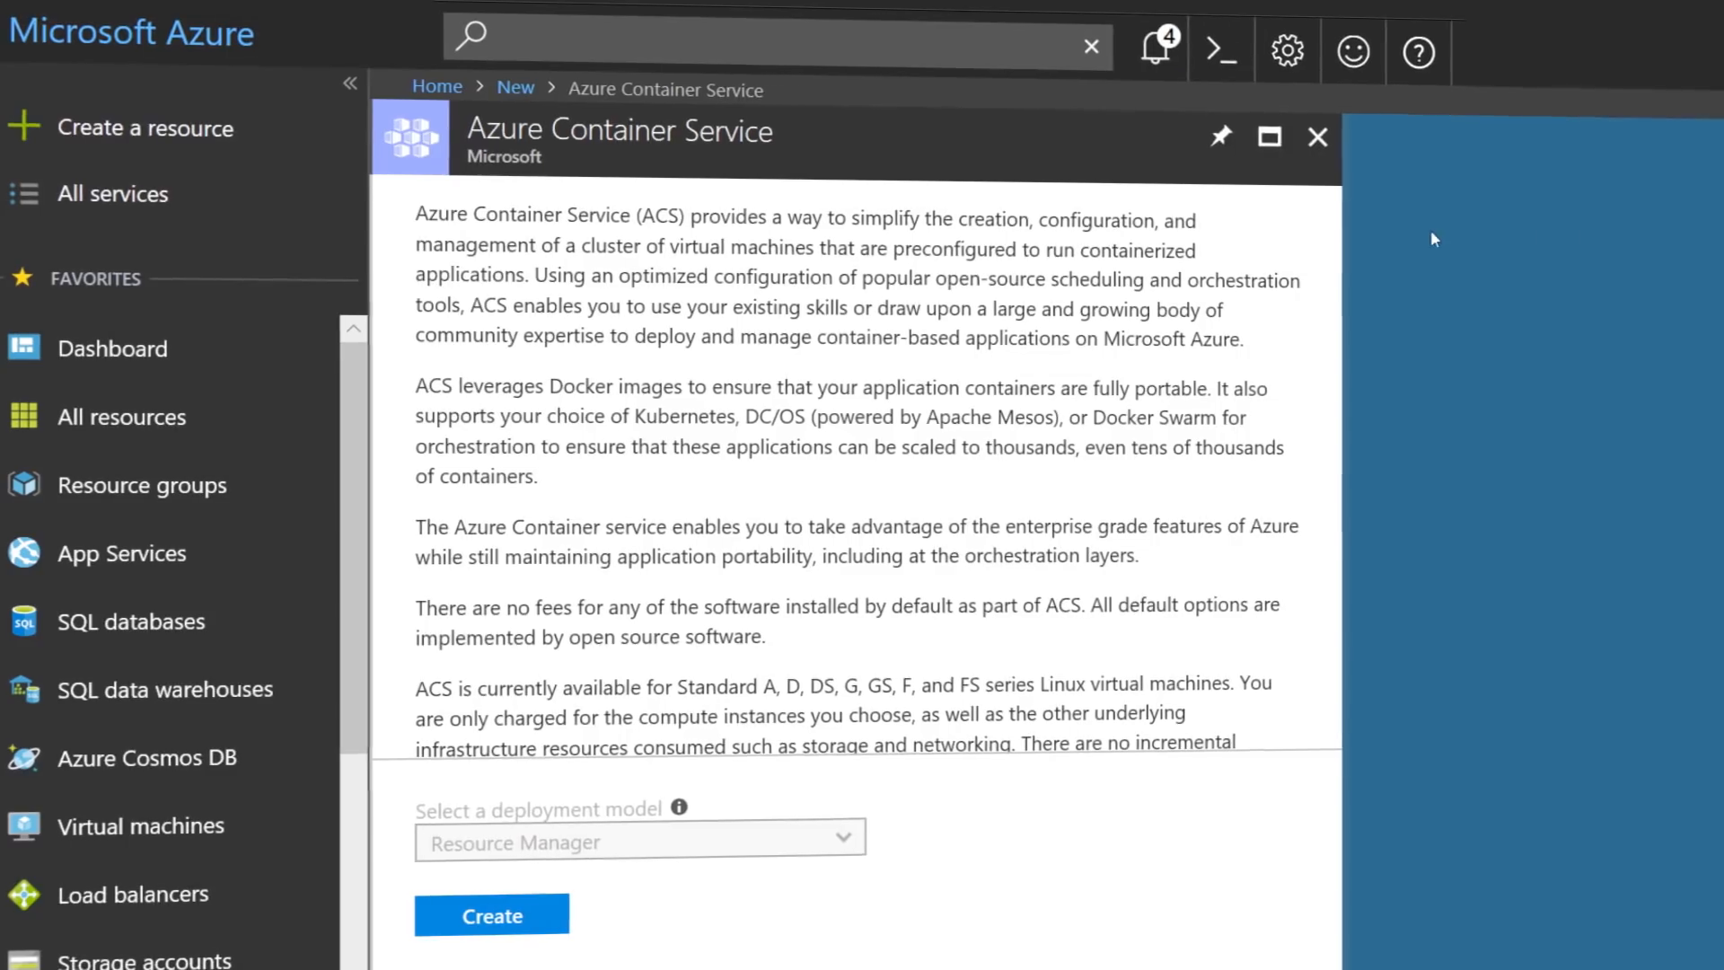
- Read the Azure Container Service description of Kubernetes, DC/OS and Docker Swarm orchestration
scroll(down, 3)
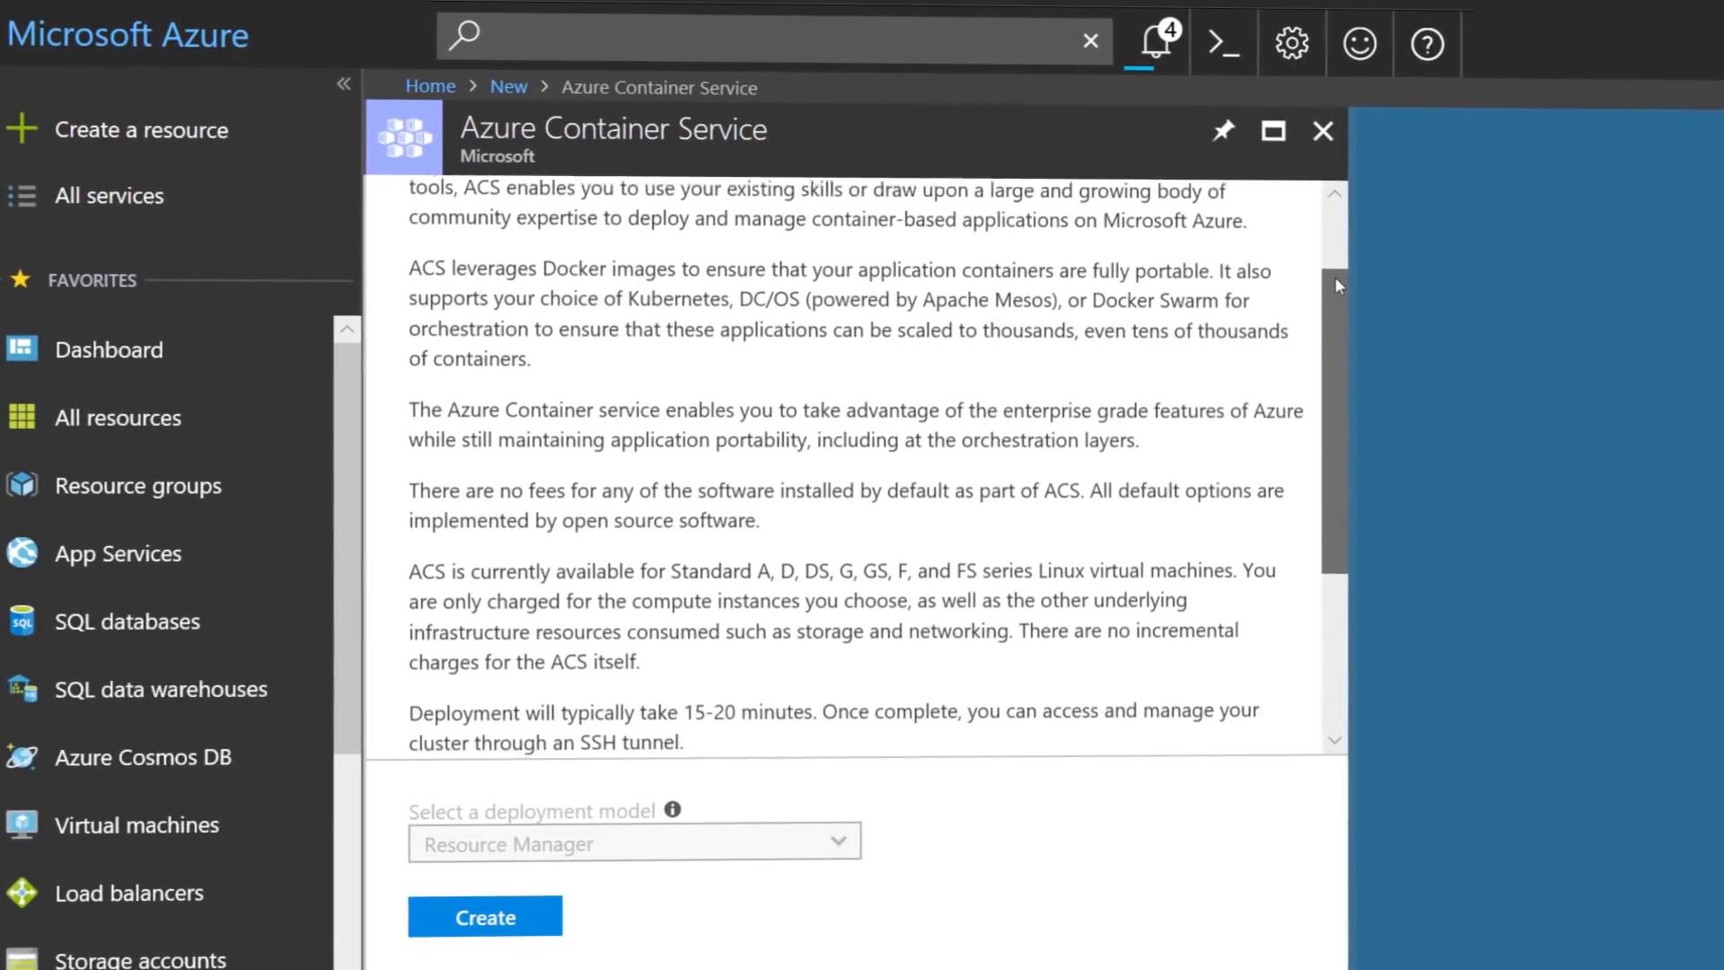
scroll(down, 3)
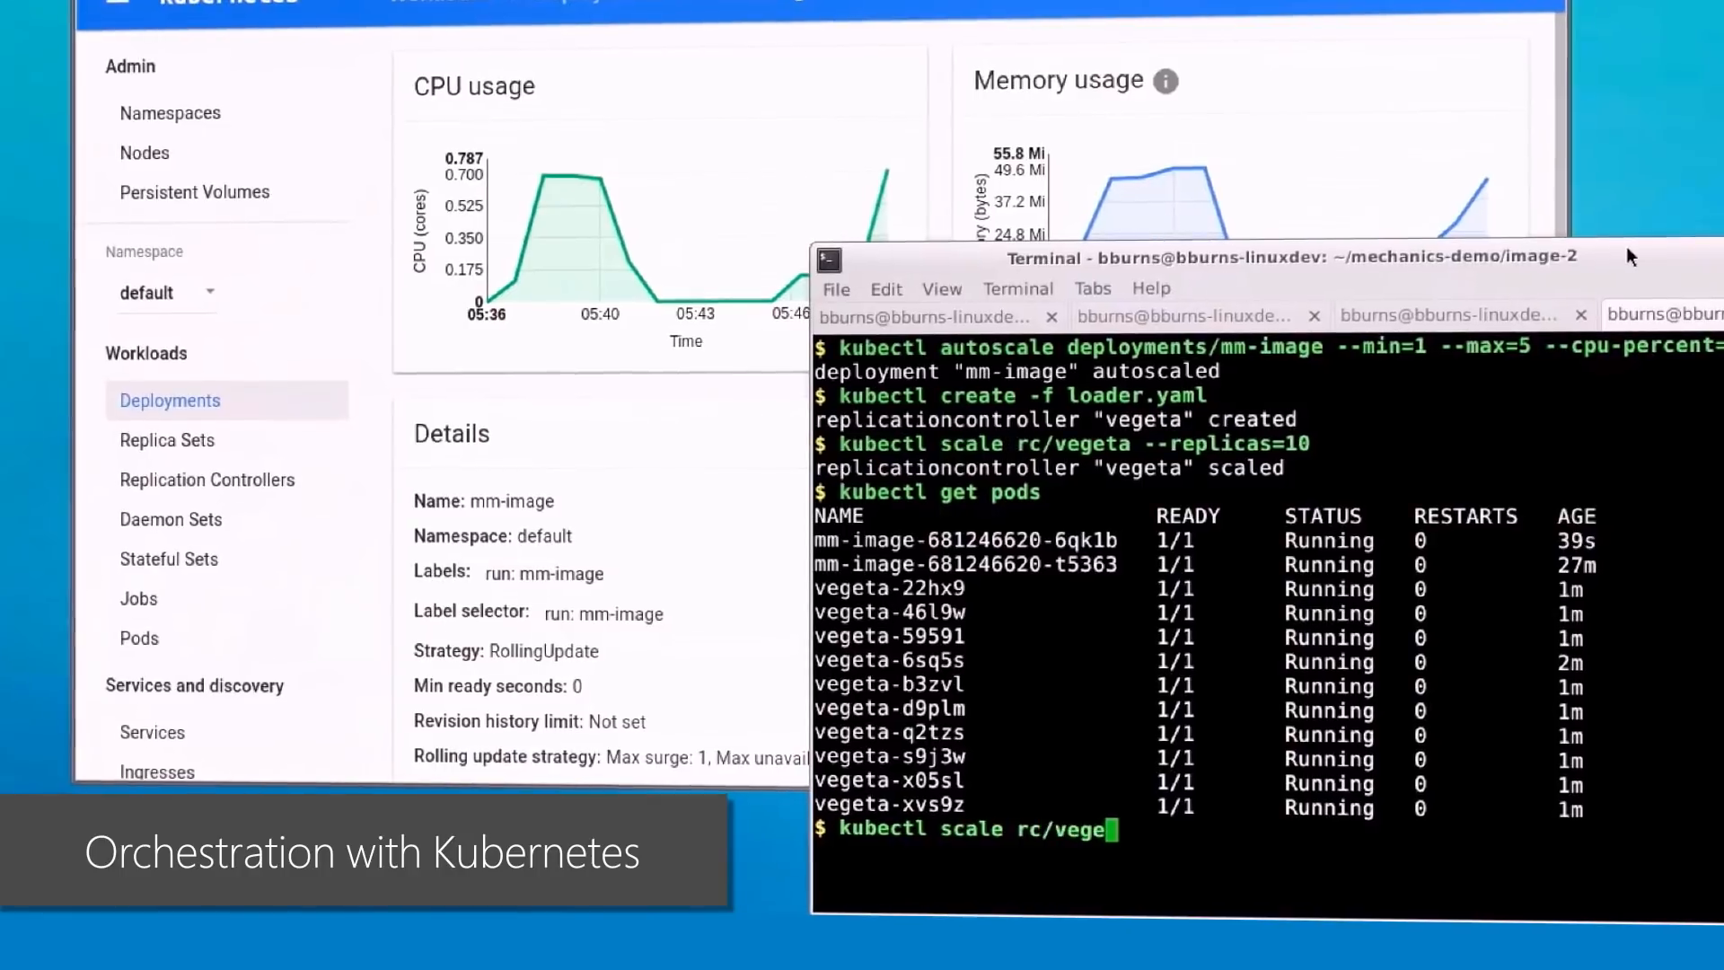
- Run the kubectl command to list the autoscaled mm-image and vegeta load pods
key(Return)
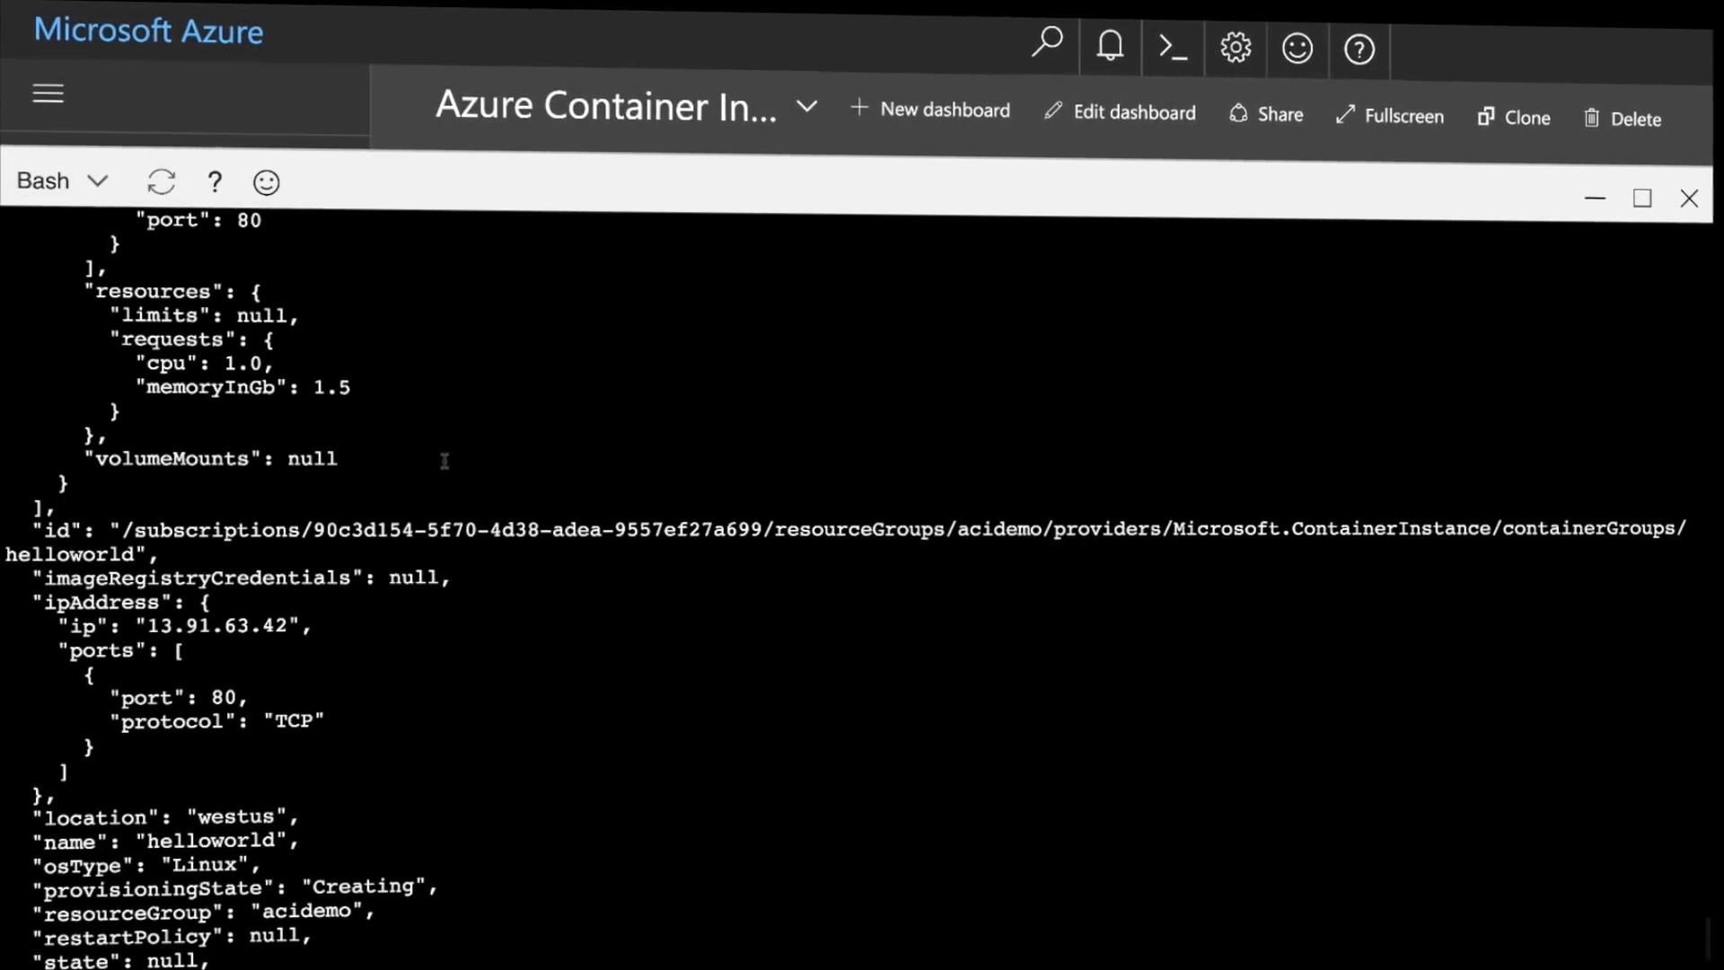
- Review the az container create JSON for helloworld in westus with IP 13.91.63.42
scroll(up, 3)
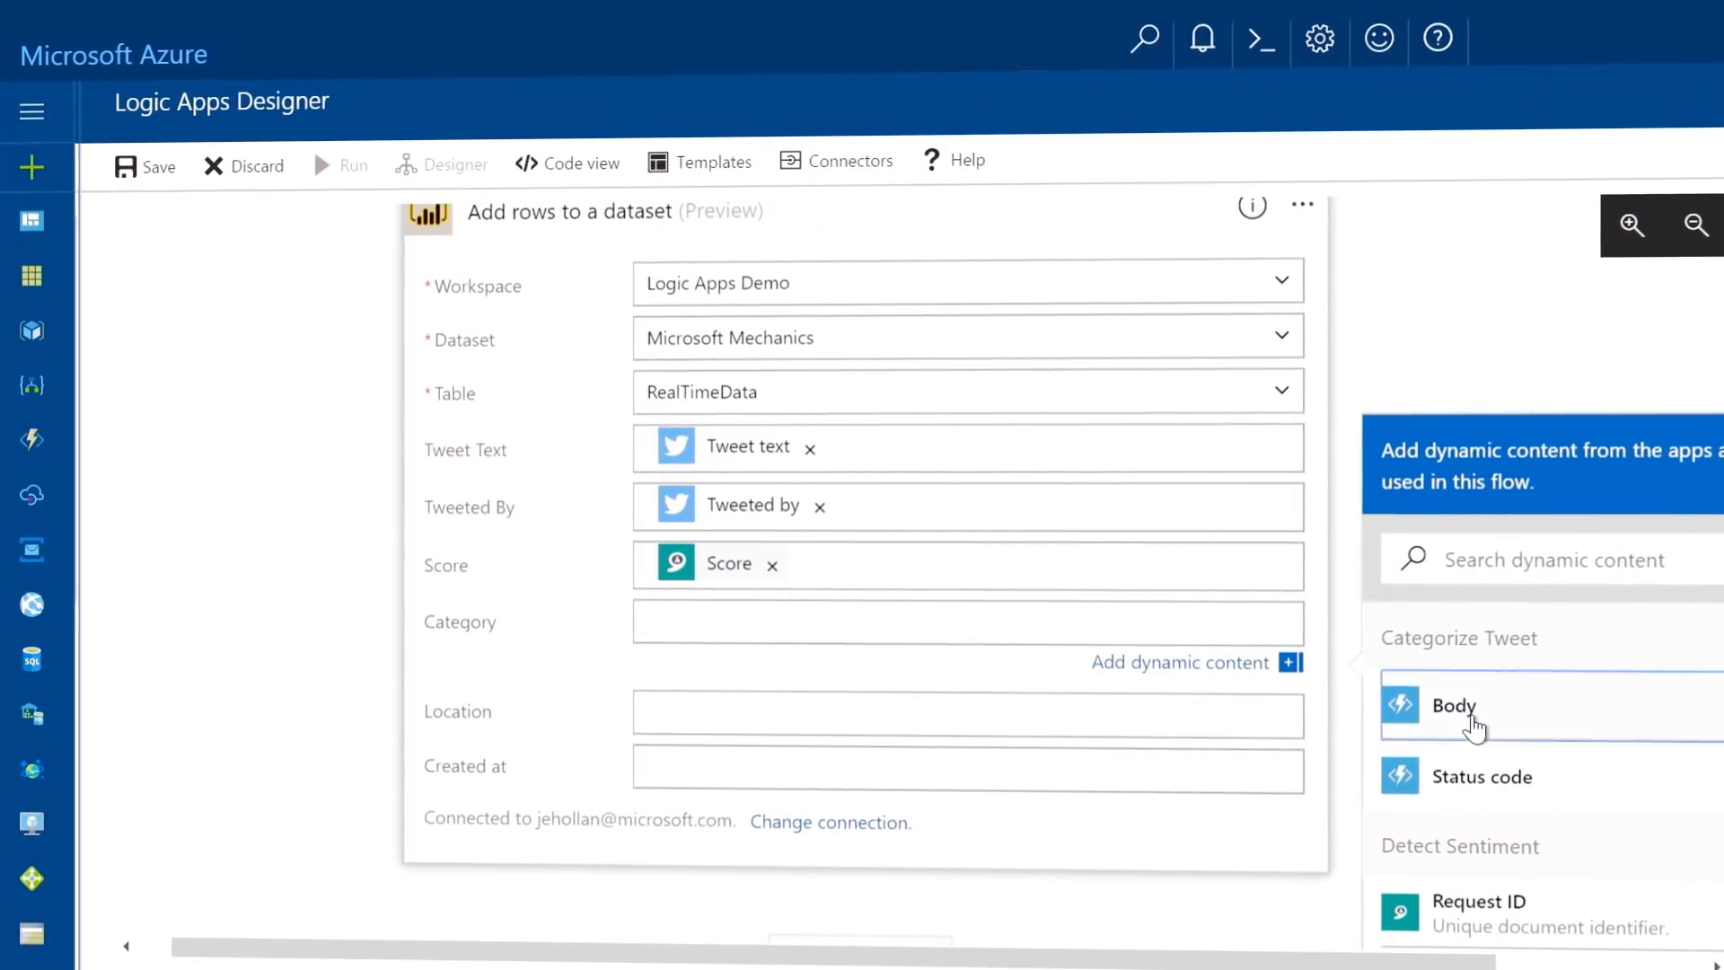
- Map Category to the Categorize Tweet Body output and move on to the Location field
click(1453, 705)
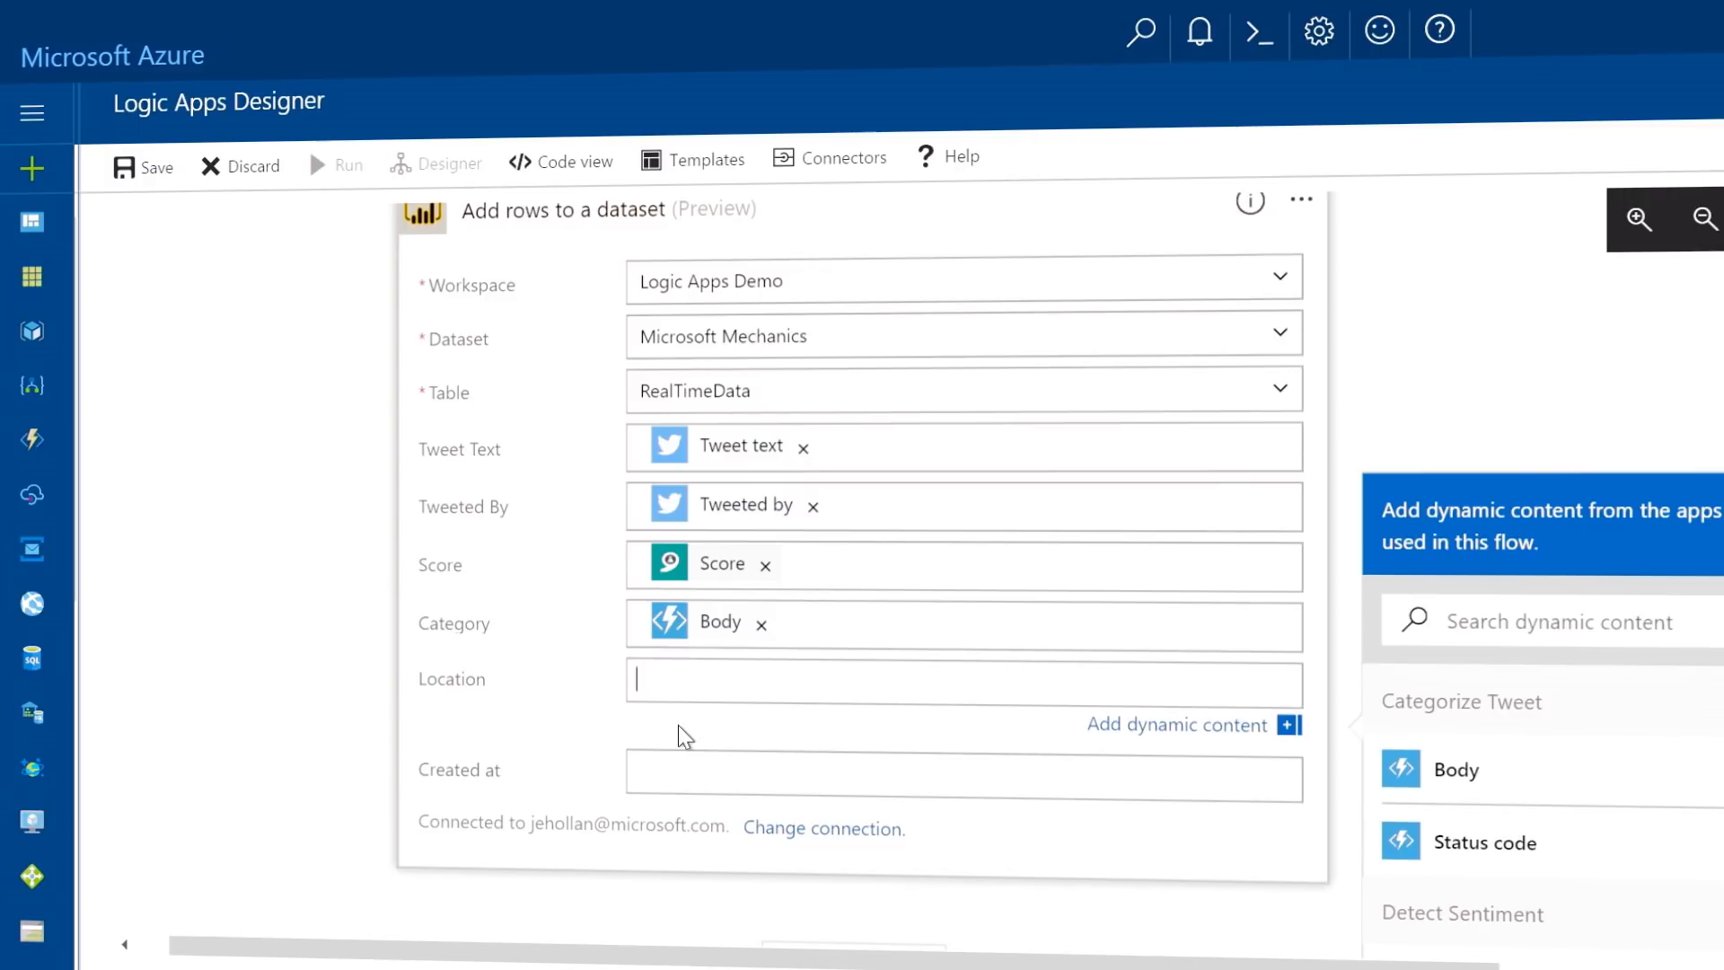
click(830, 158)
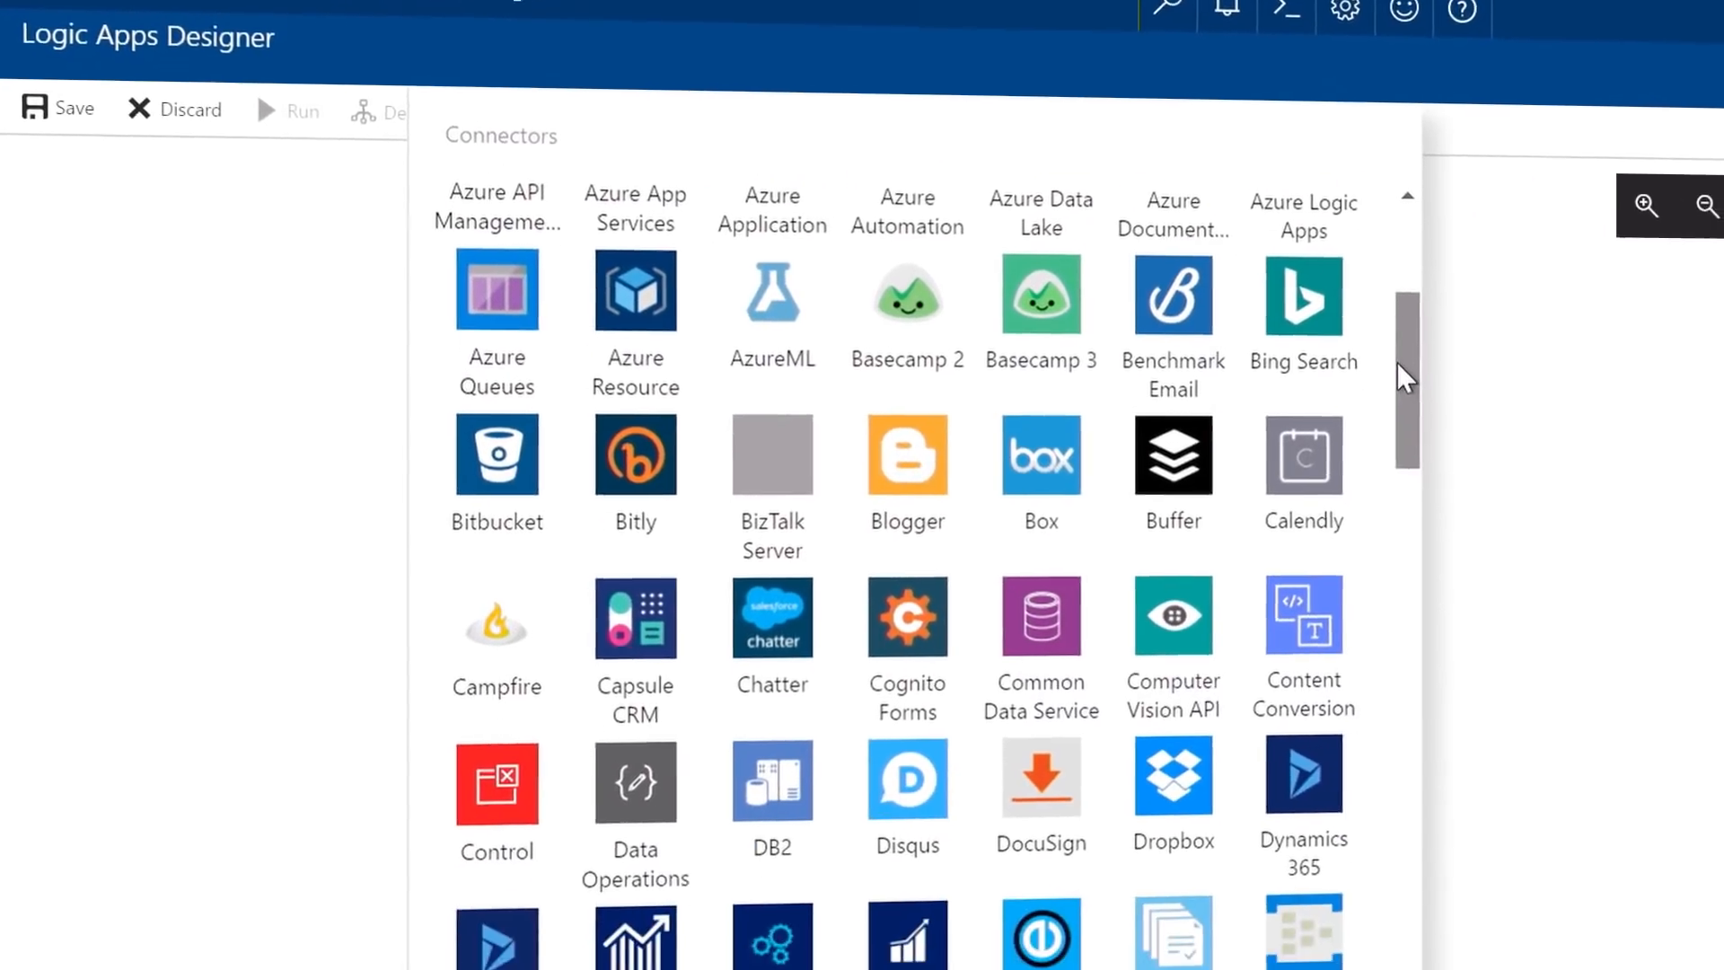
- Scroll through the connector gallery from Azure Queues down to Instapaper
scroll(down, 3)
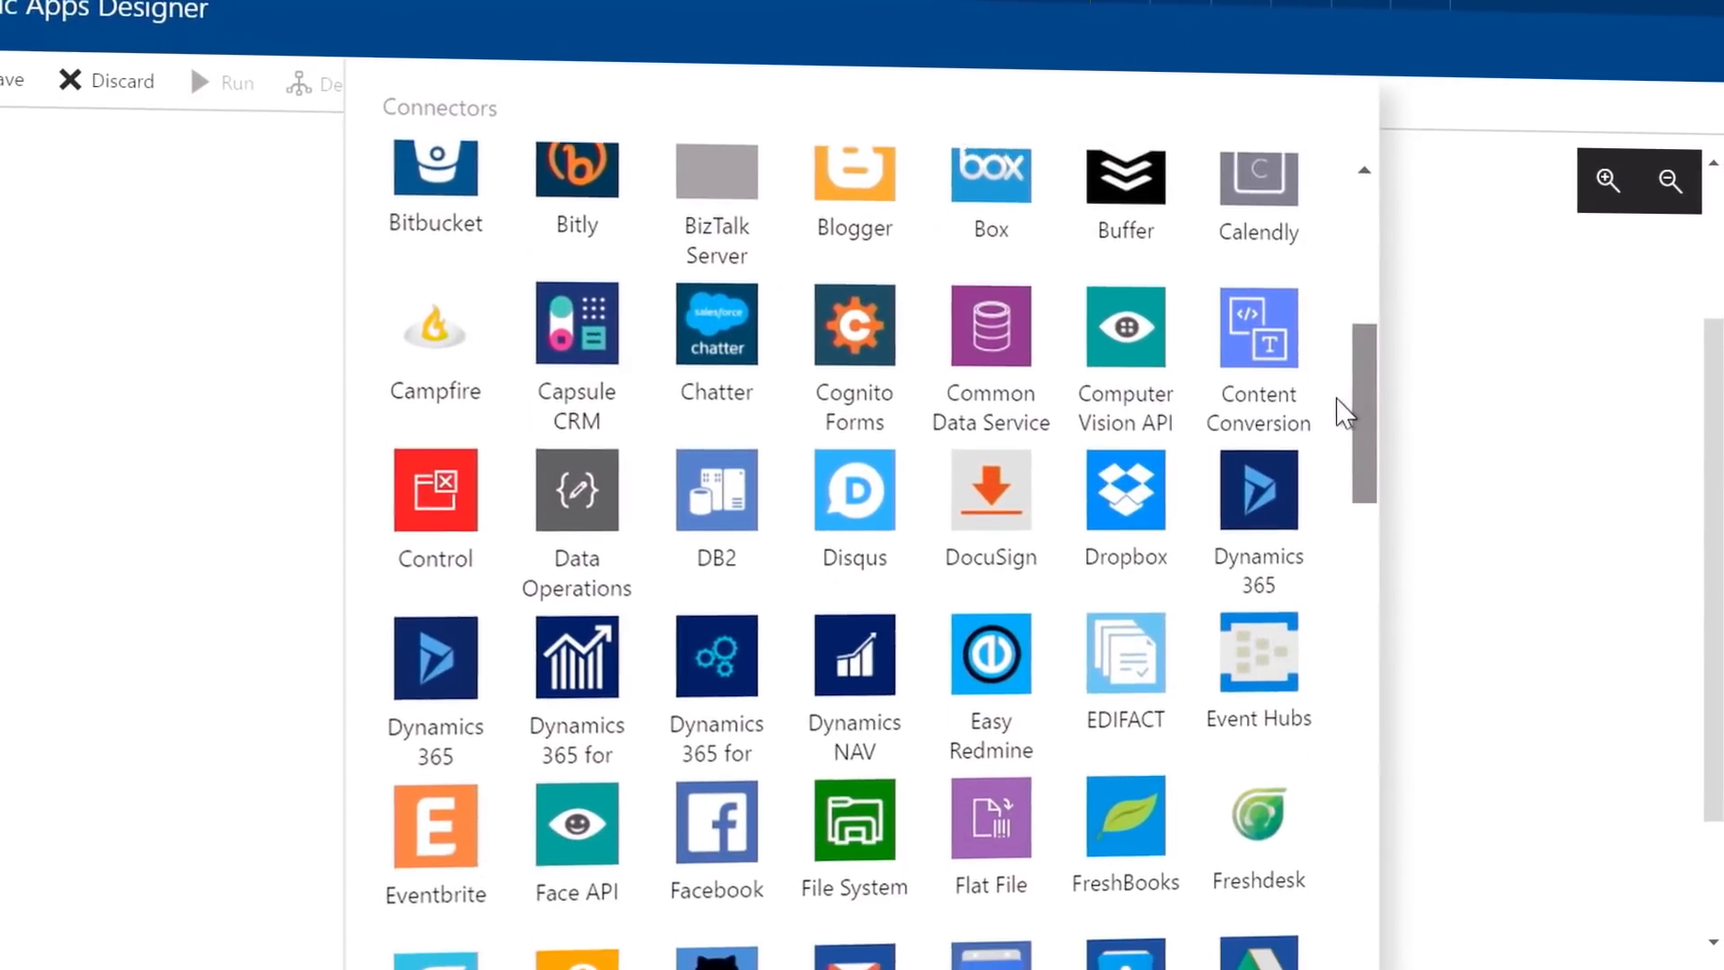
scroll(down, 3)
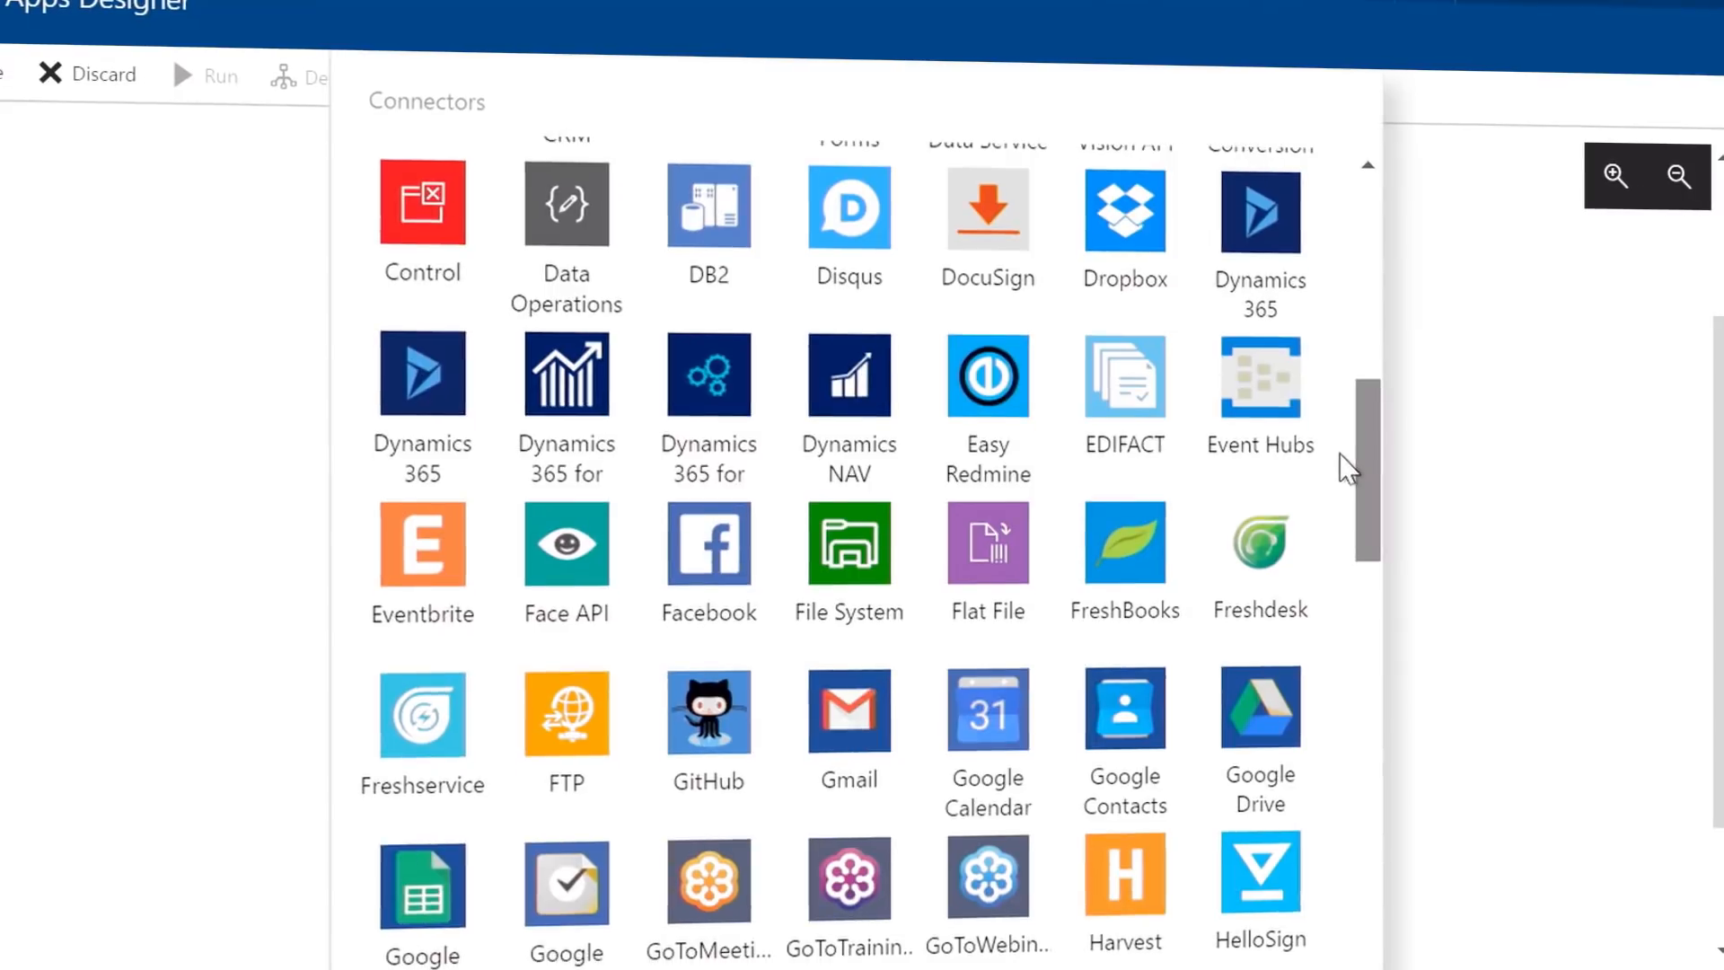
scroll(down, 3)
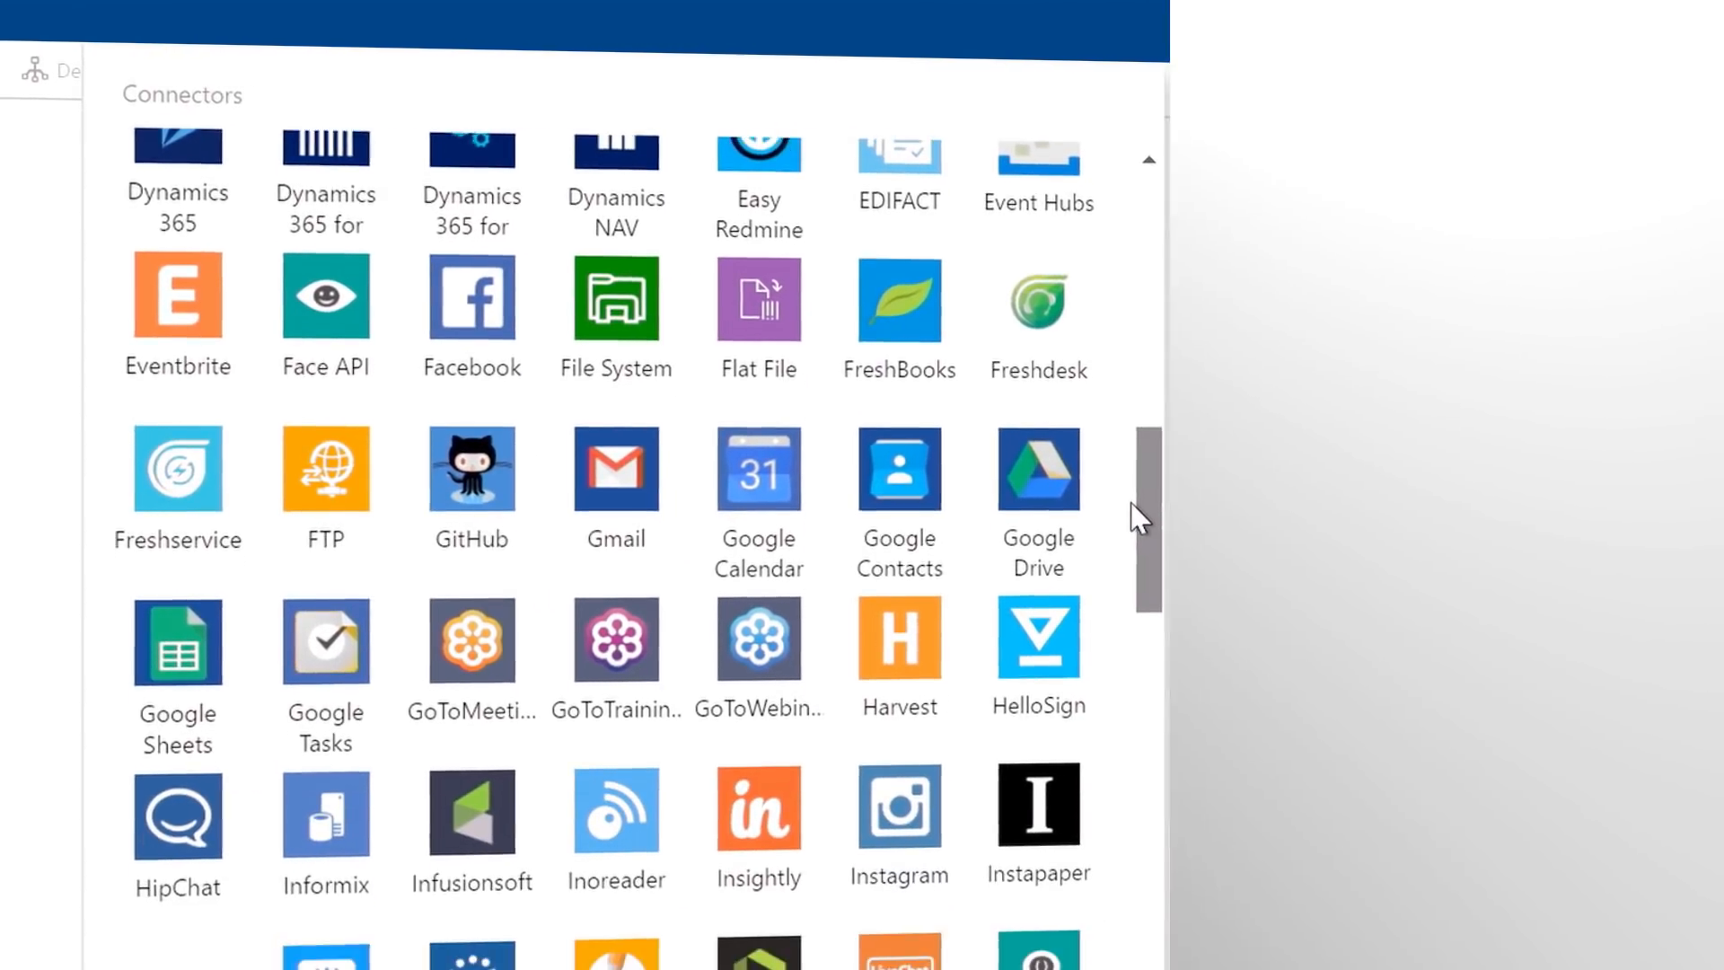
scroll(down, 3)
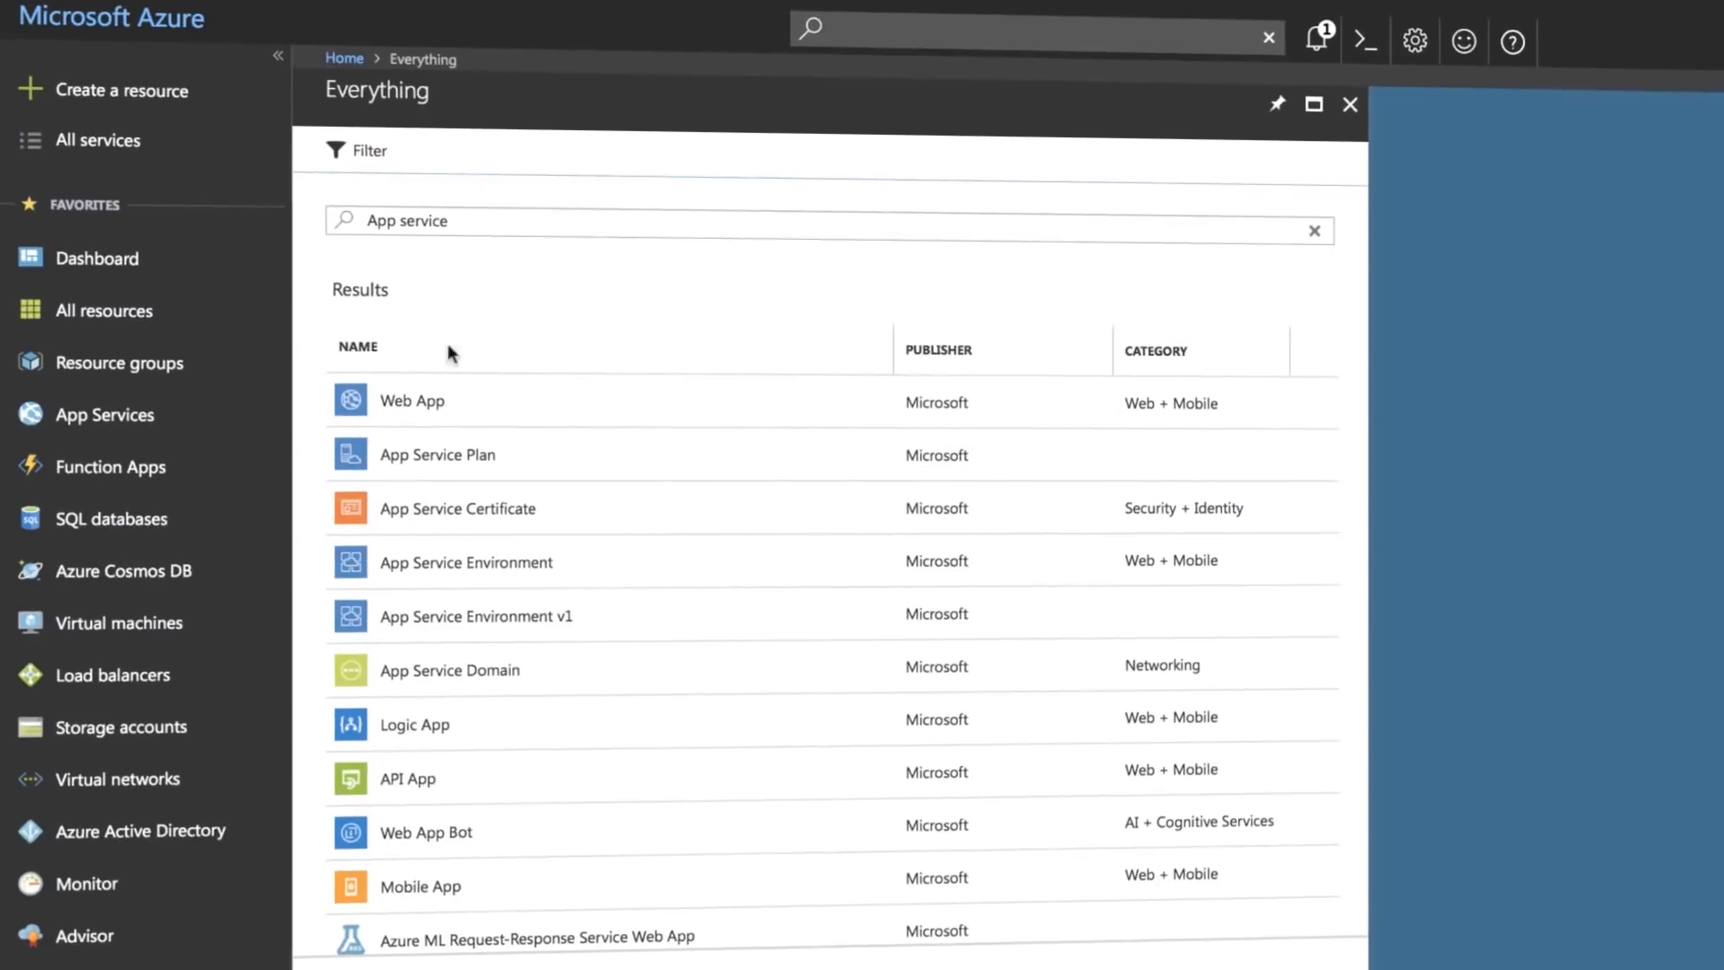
- Review the 'App service' marketplace results: Web App, App Service Plan, API App, Mobile App
click(413, 399)
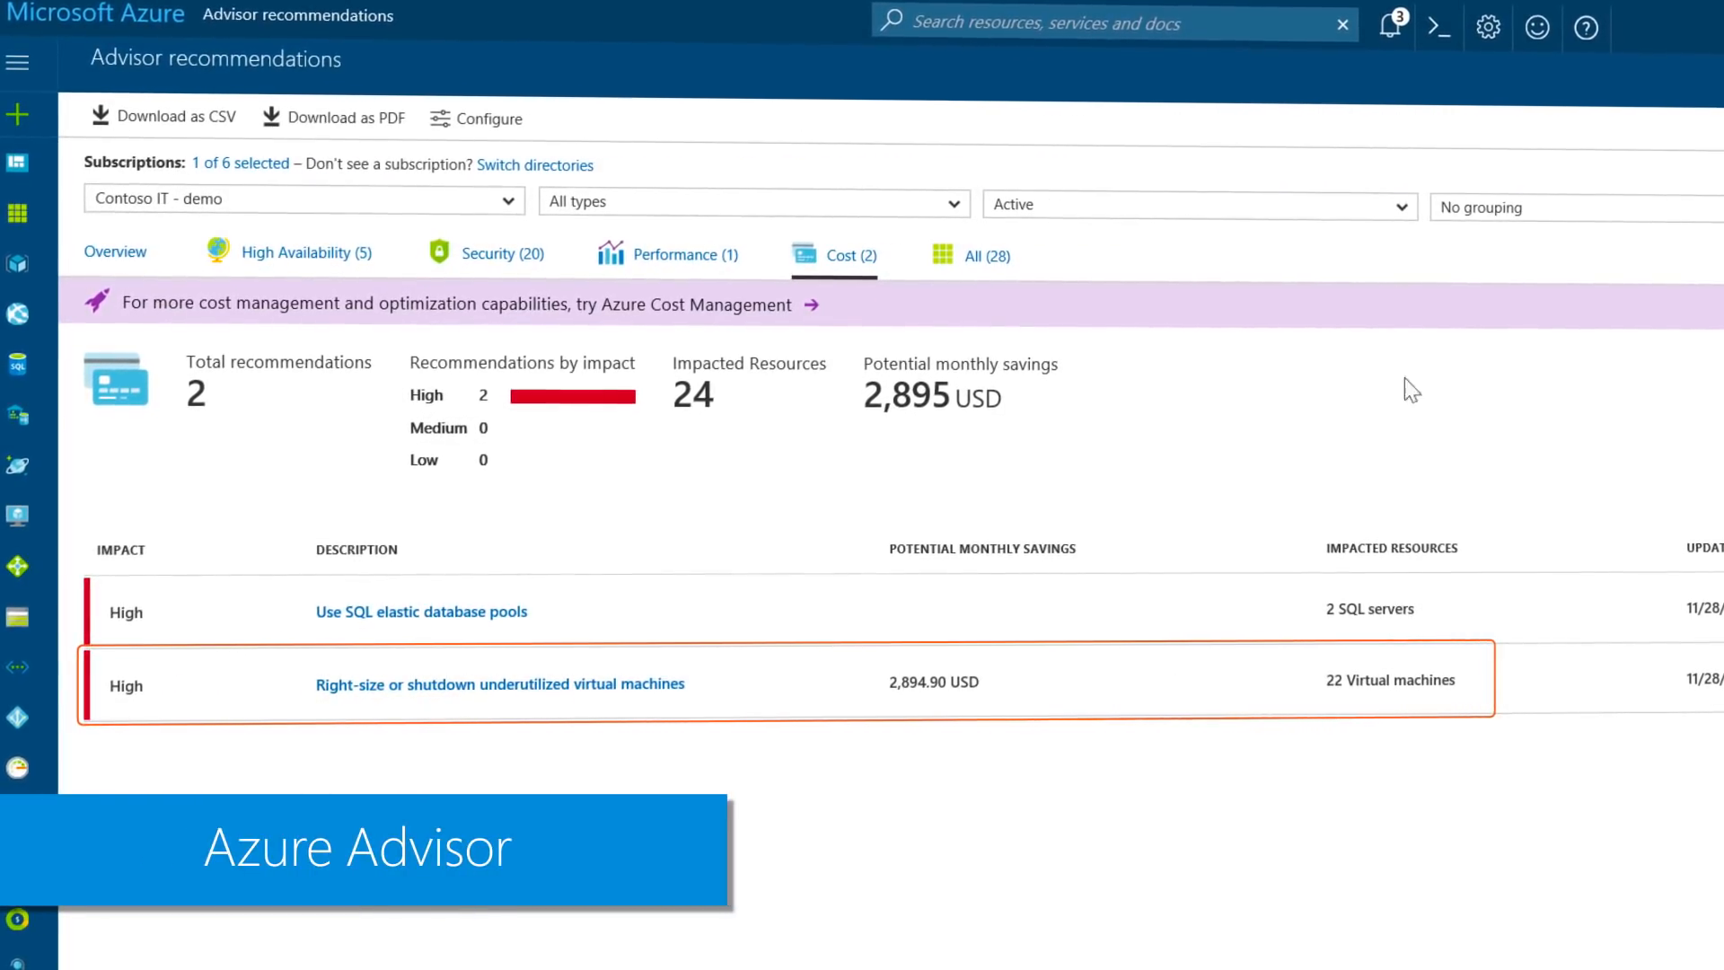
- View Advisor's Cost recommendations: two high-impact items worth 2,895 USD monthly savings
click(497, 684)
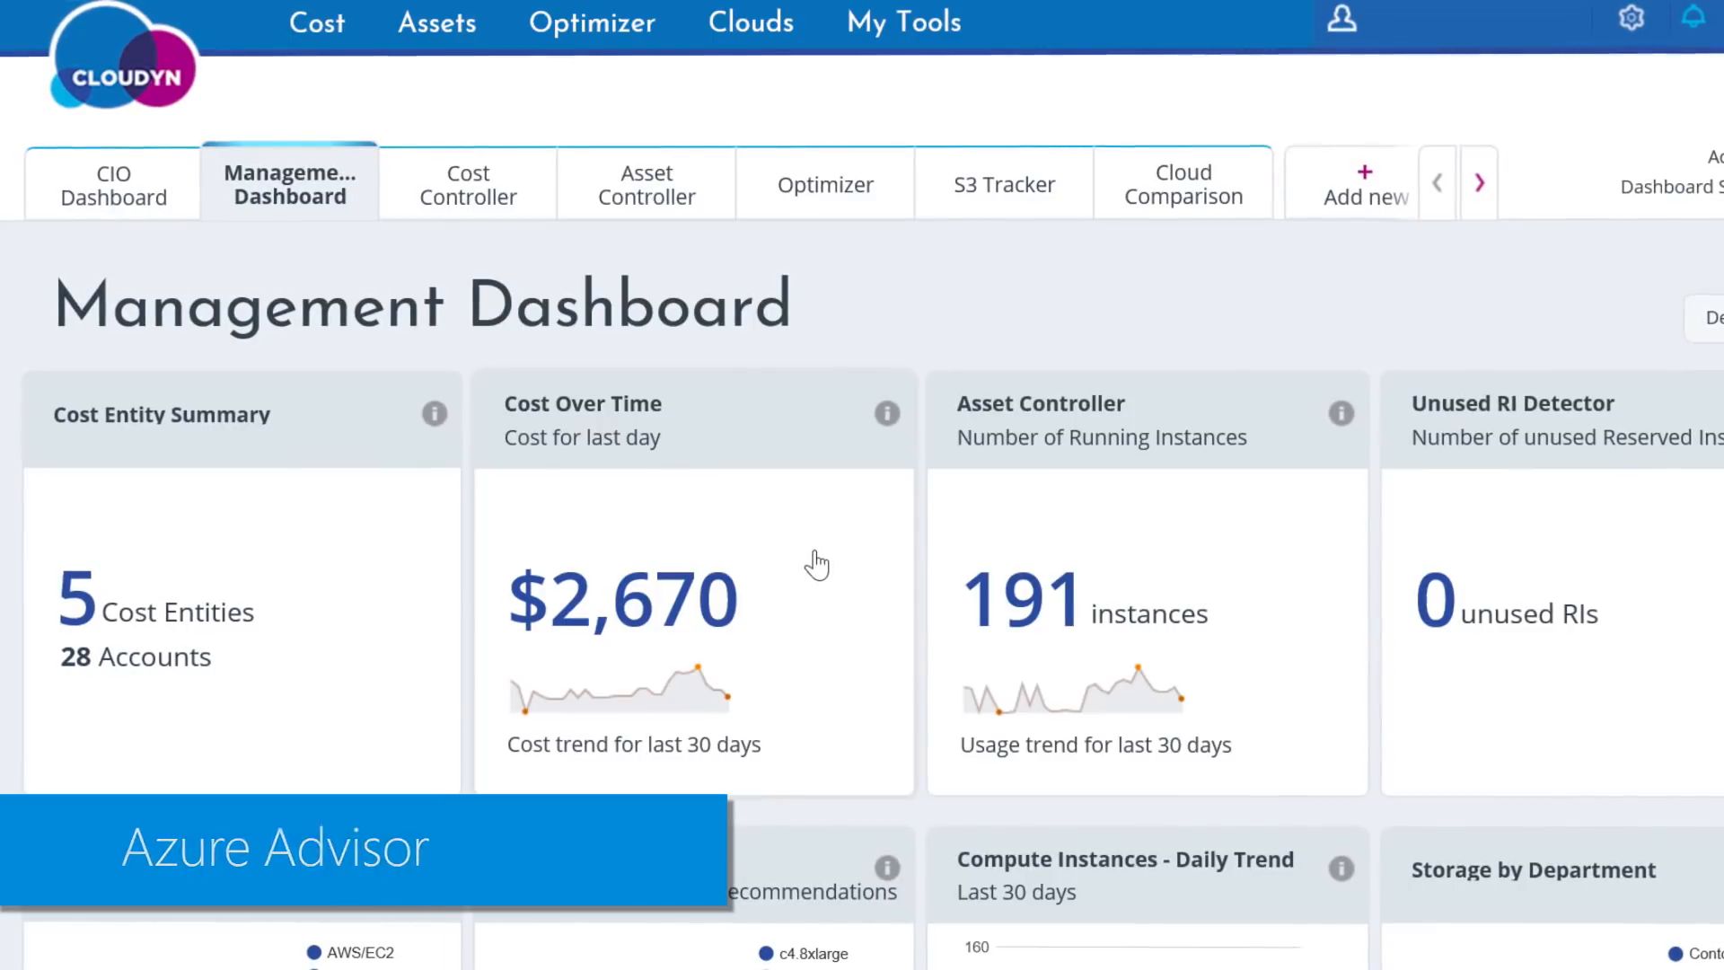
- Switch to the Cloudyn Optimizer dashboard with 116 sizing recommendations worth $231,976 annually
click(825, 184)
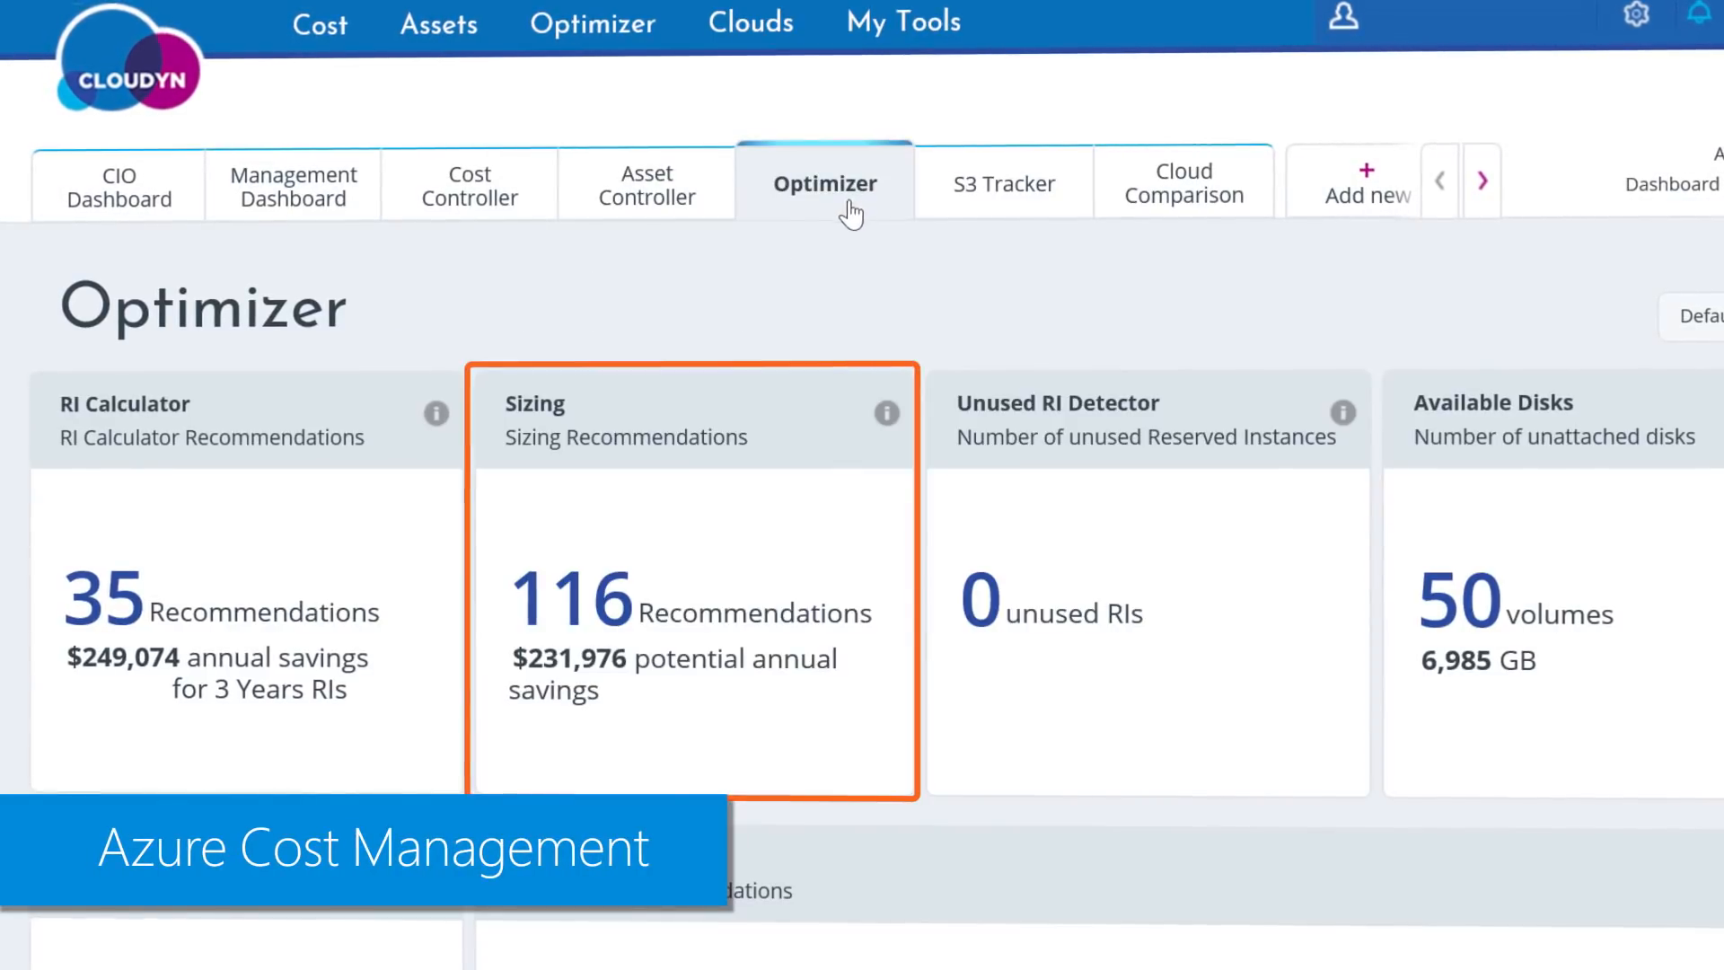